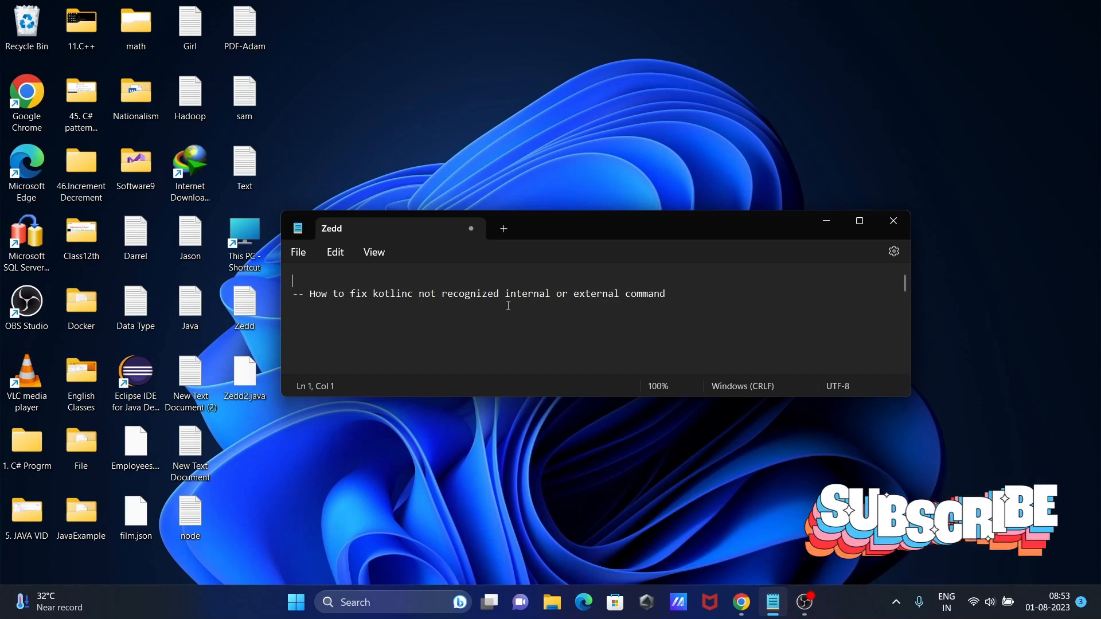
mouse_move(826, 221)
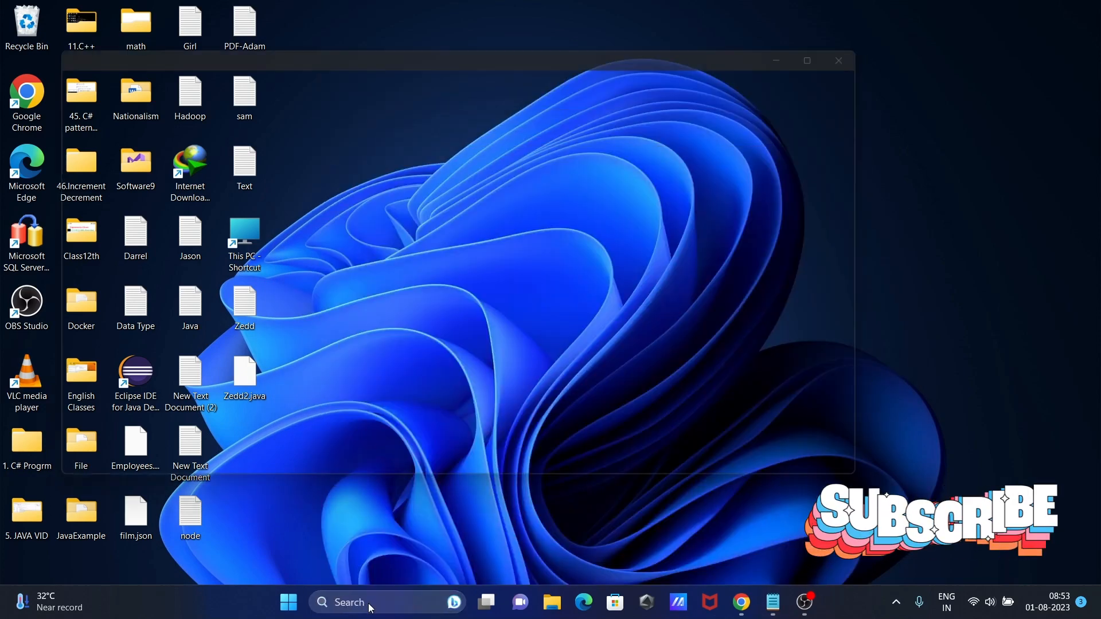
- Run kotlinc and kotlin in Command Prompt; both are reported as not recognized
type("ko")
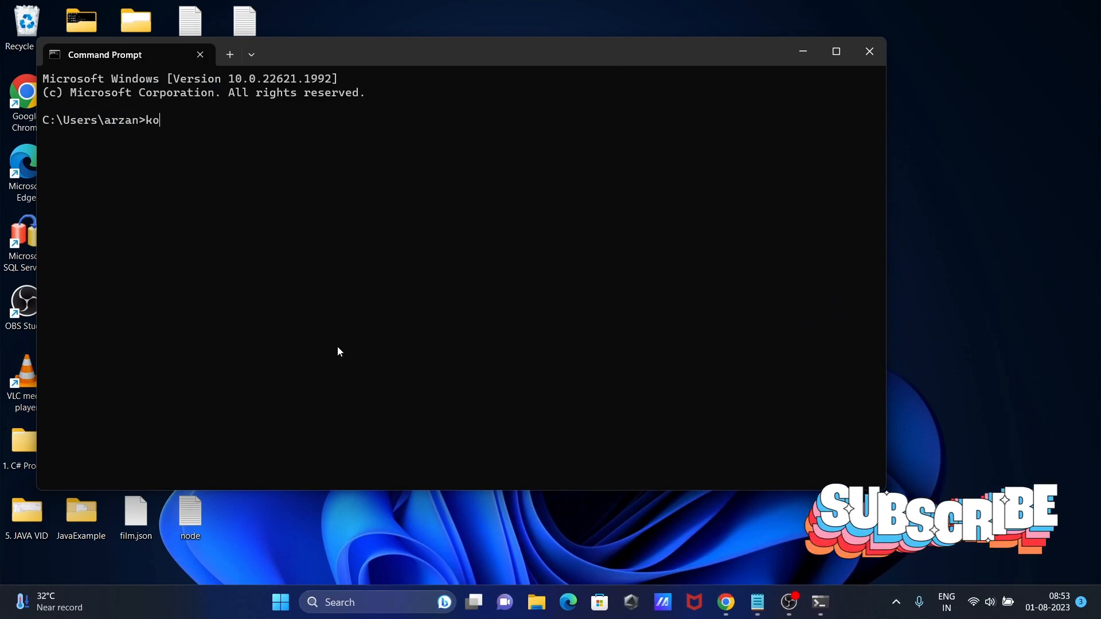
type("tlinc")
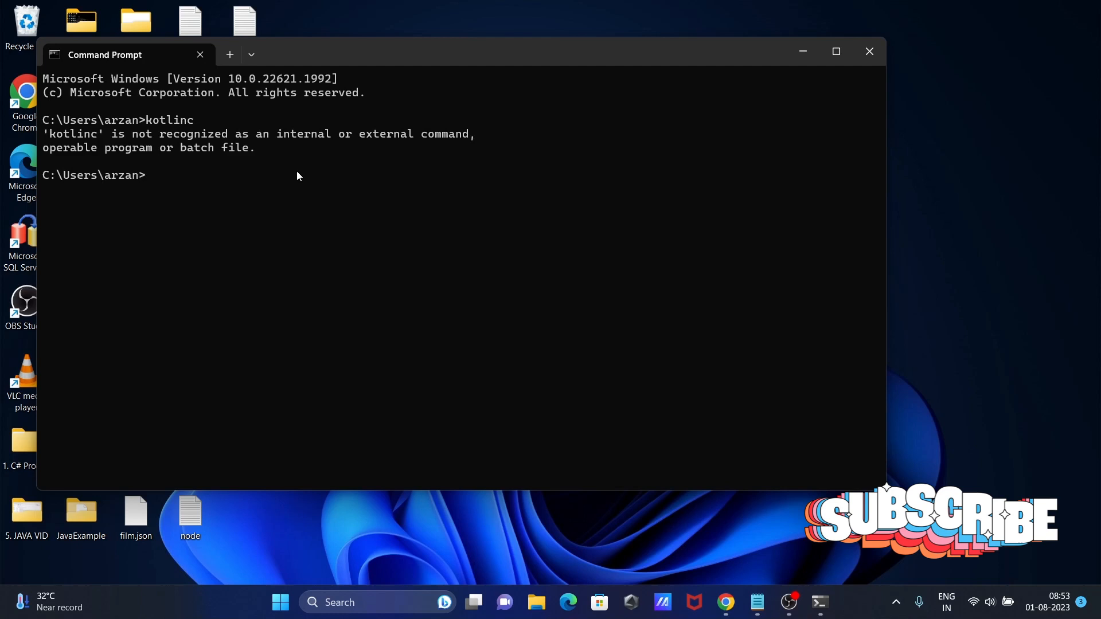
type("kotlin")
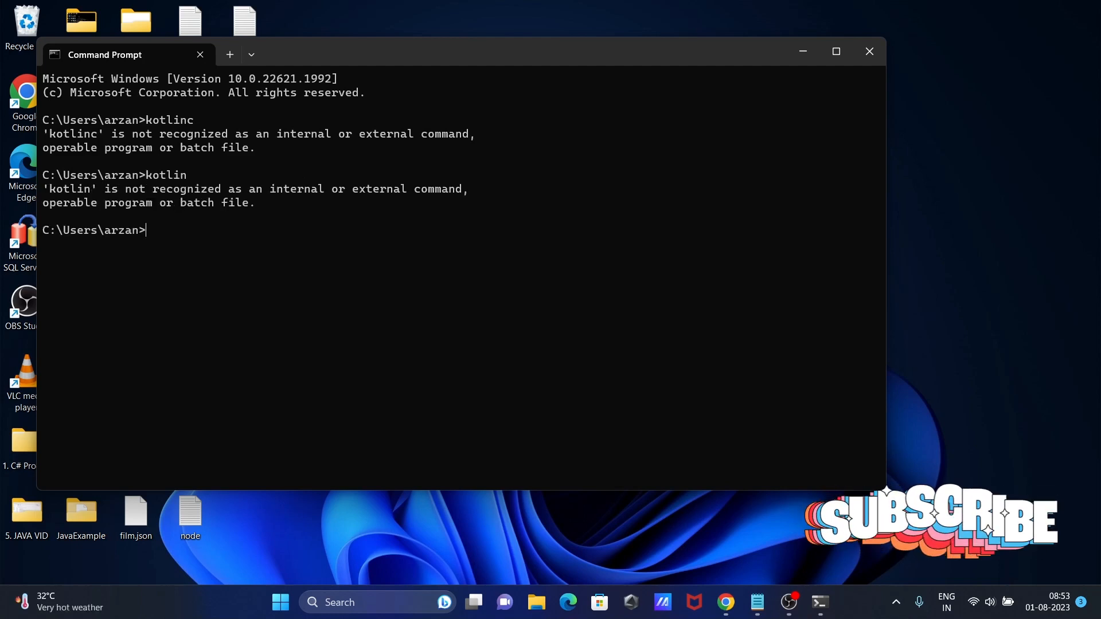
mouse_move(281, 190)
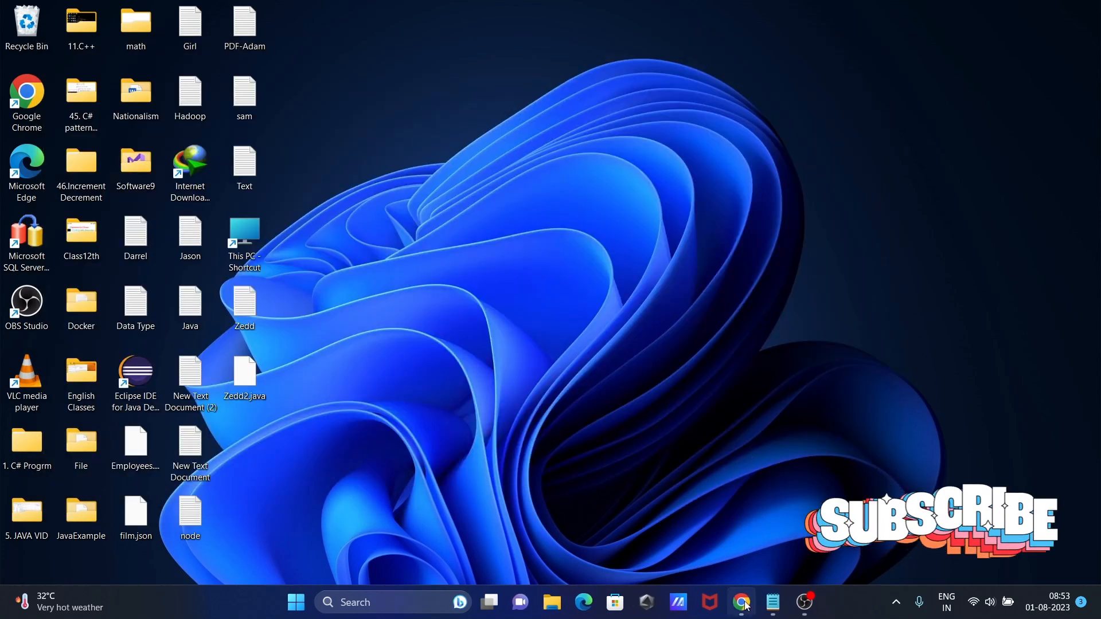
- Go from the Google results to kotlinlang.org's Compiler > Command-line compiler documentation
left_click(742, 607)
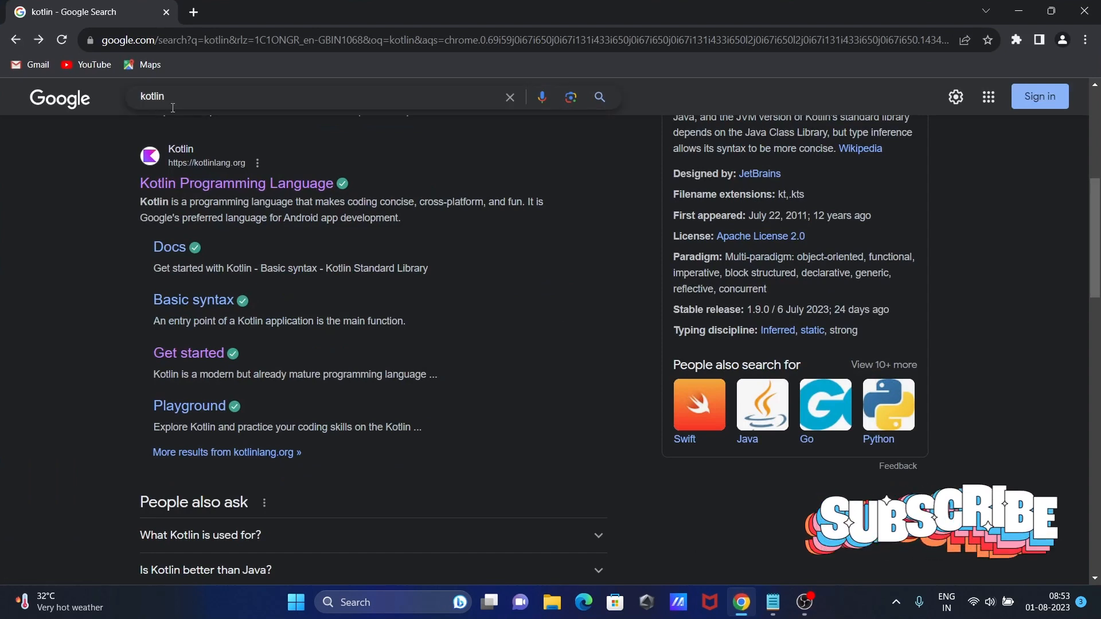
mouse_move(237, 184)
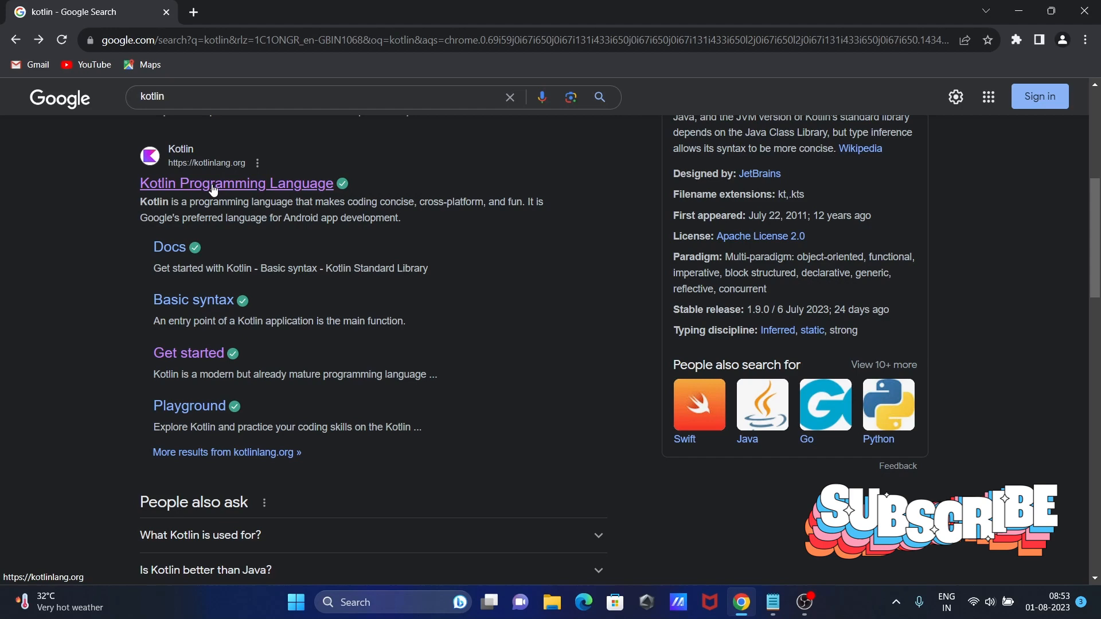
left_click(237, 183)
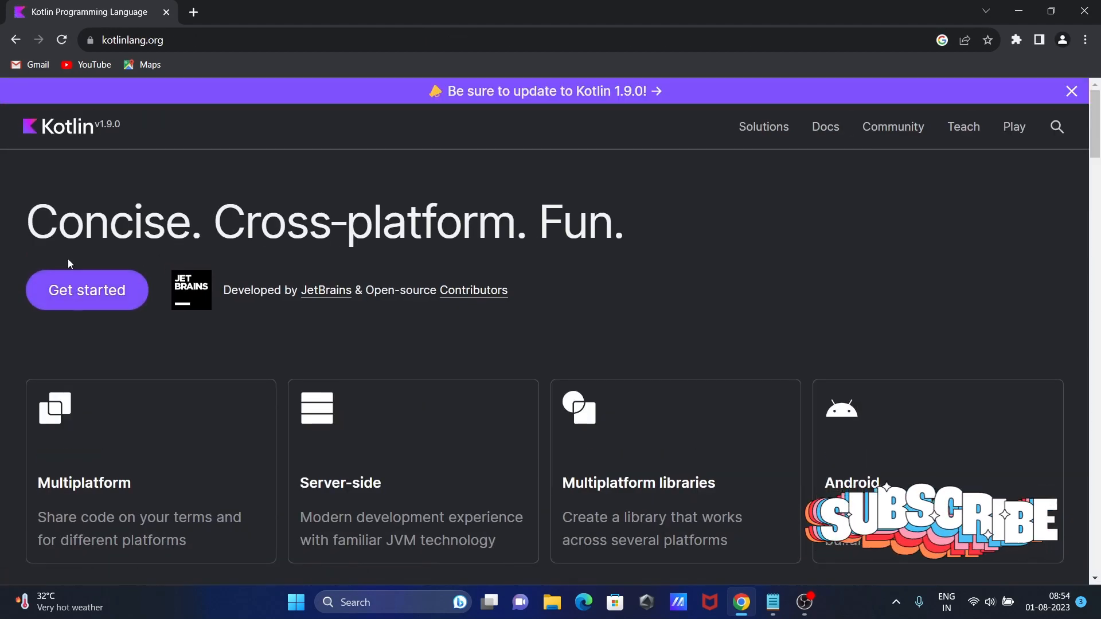
left_click(87, 290)
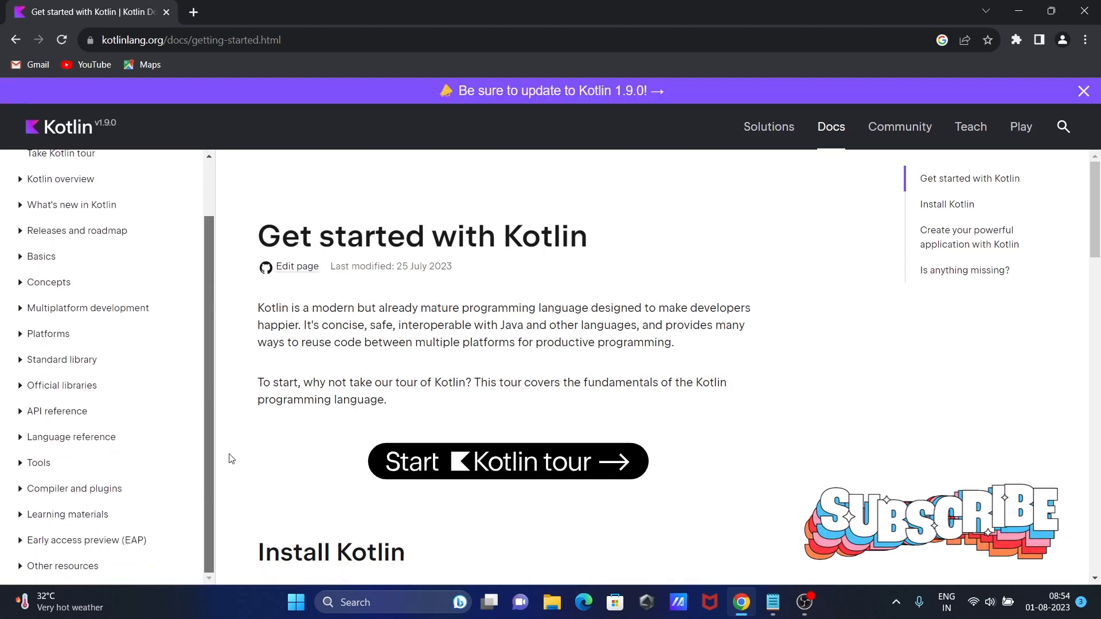
left_click(75, 488)
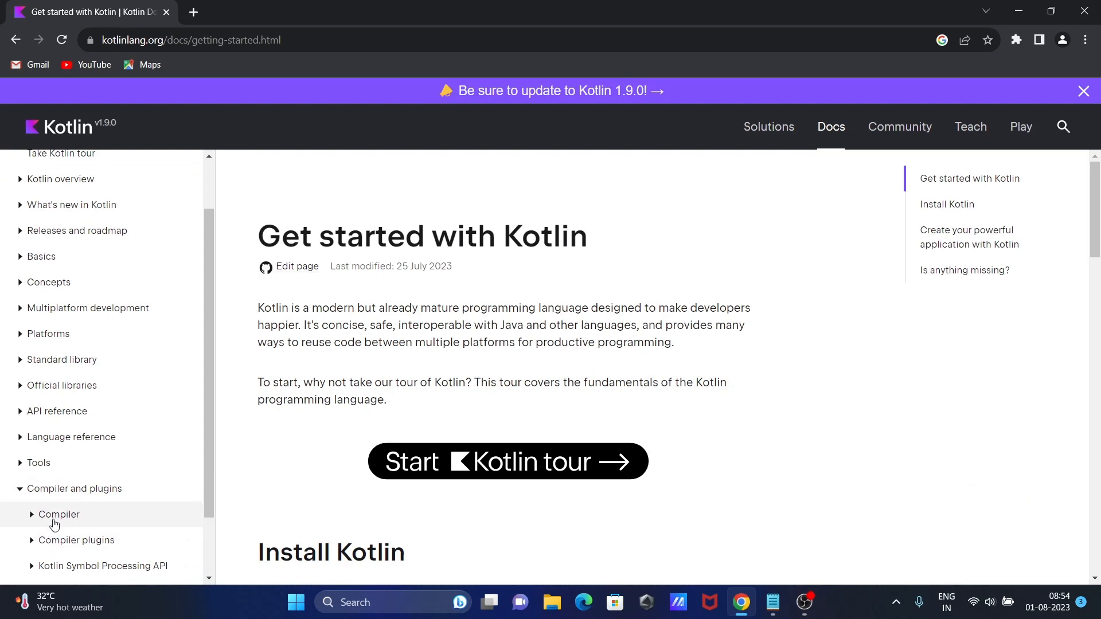
left_click(58, 514)
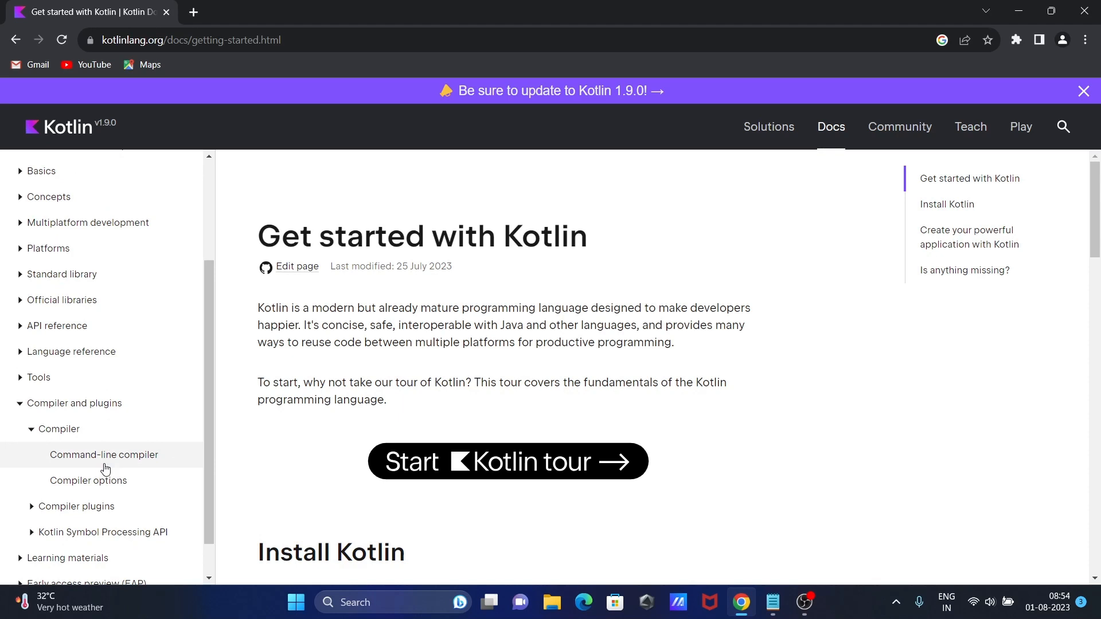
left_click(103, 454)
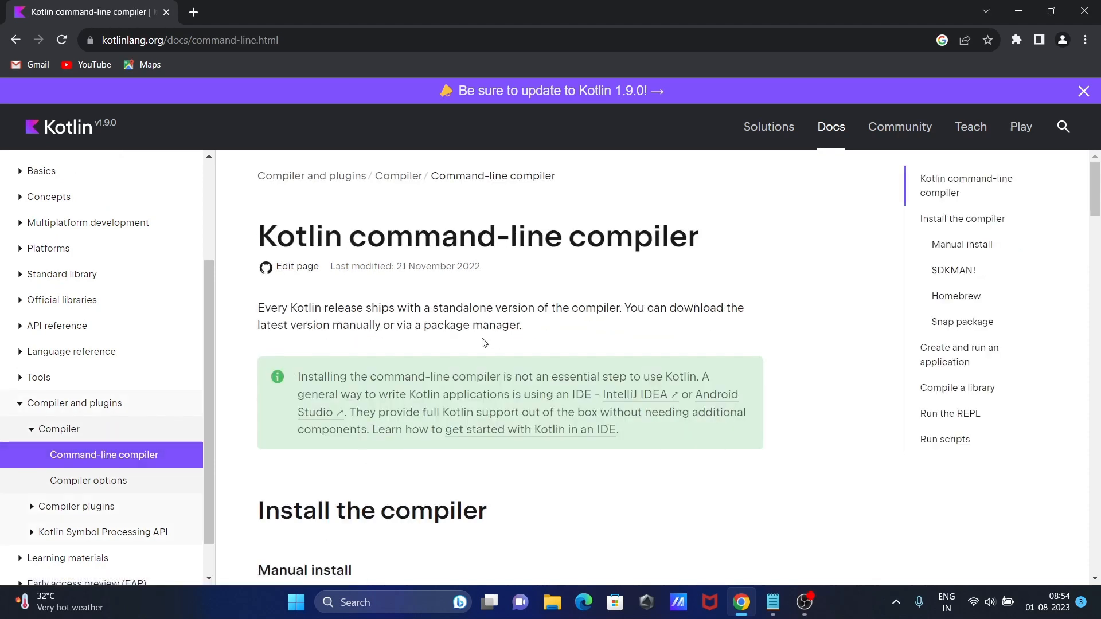
mouse_move(320, 412)
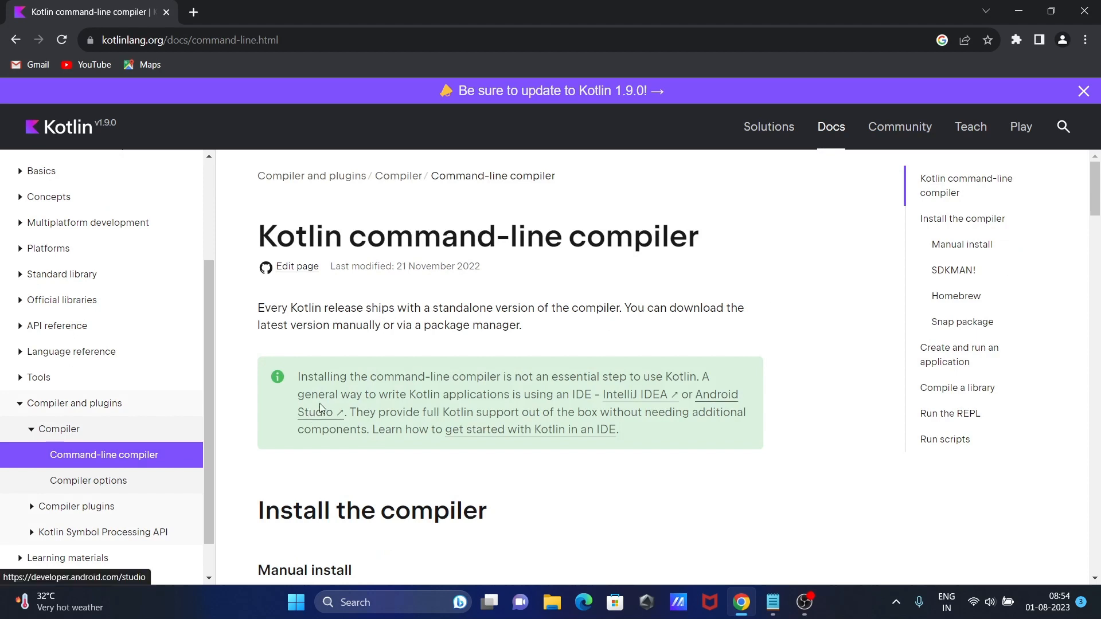
- Follow the Manual install GitHub Releases link to the Kotlin 1.9.0 release
scroll("down", 3)
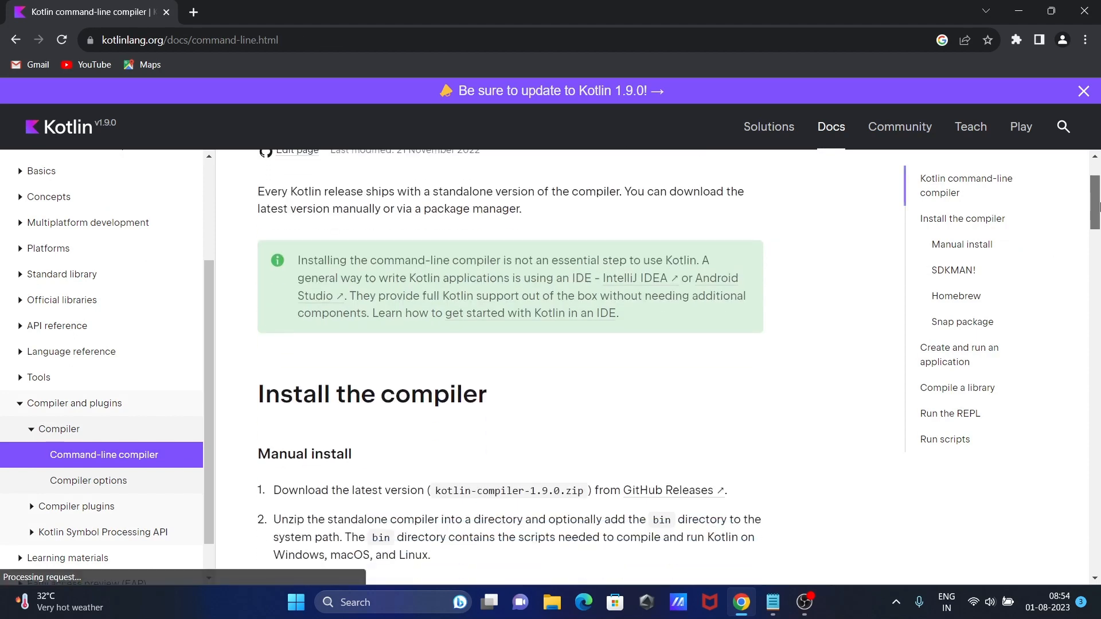
scroll("down", 3)
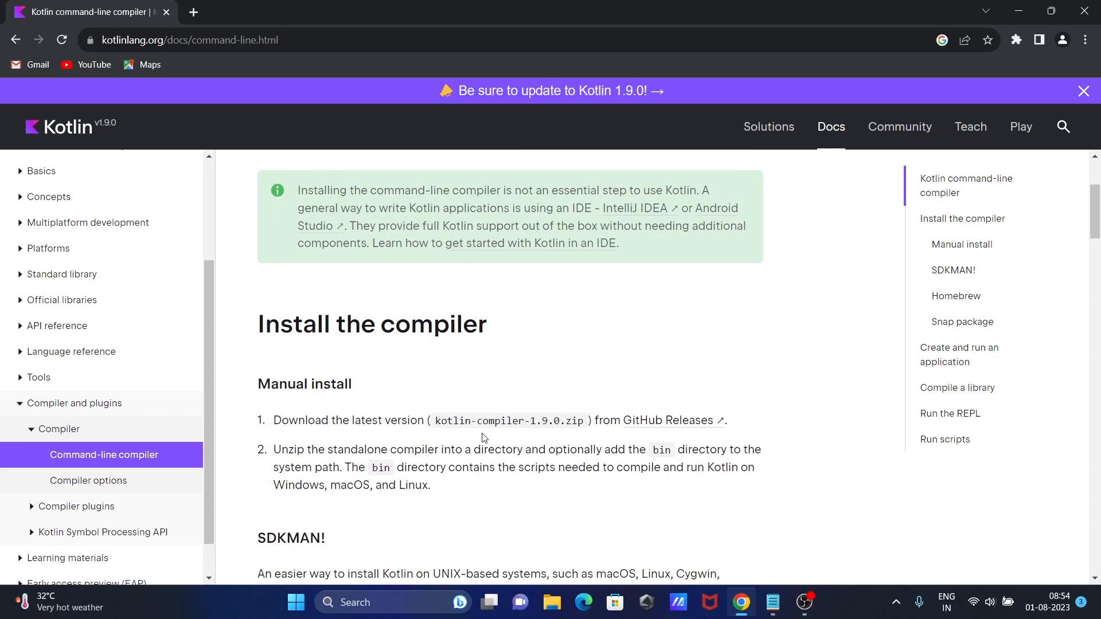
mouse_move(666, 427)
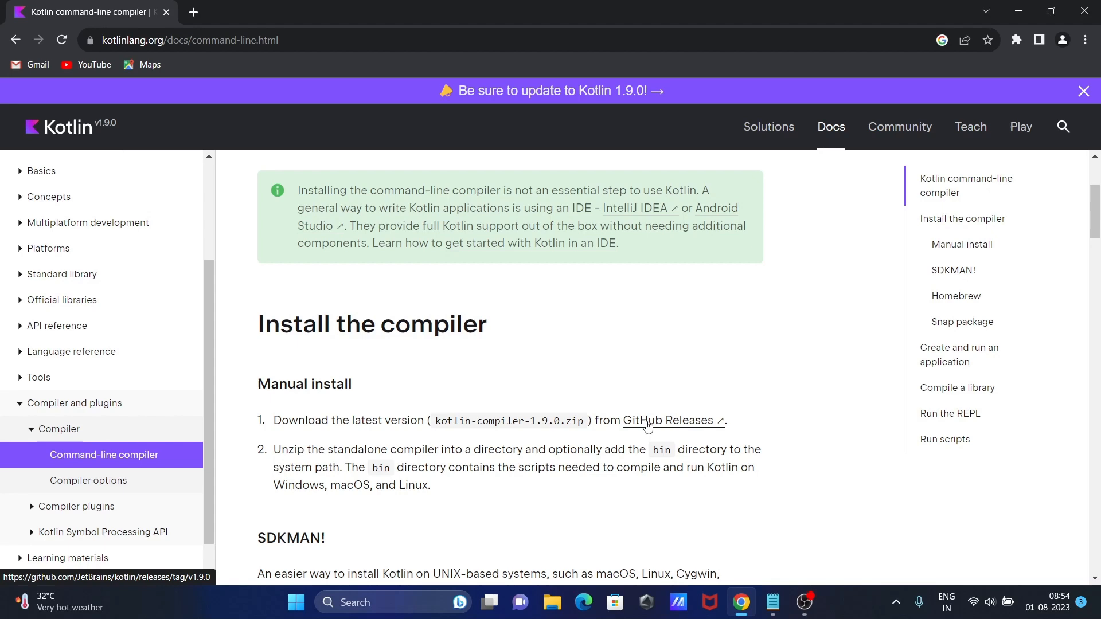
left_click(667, 419)
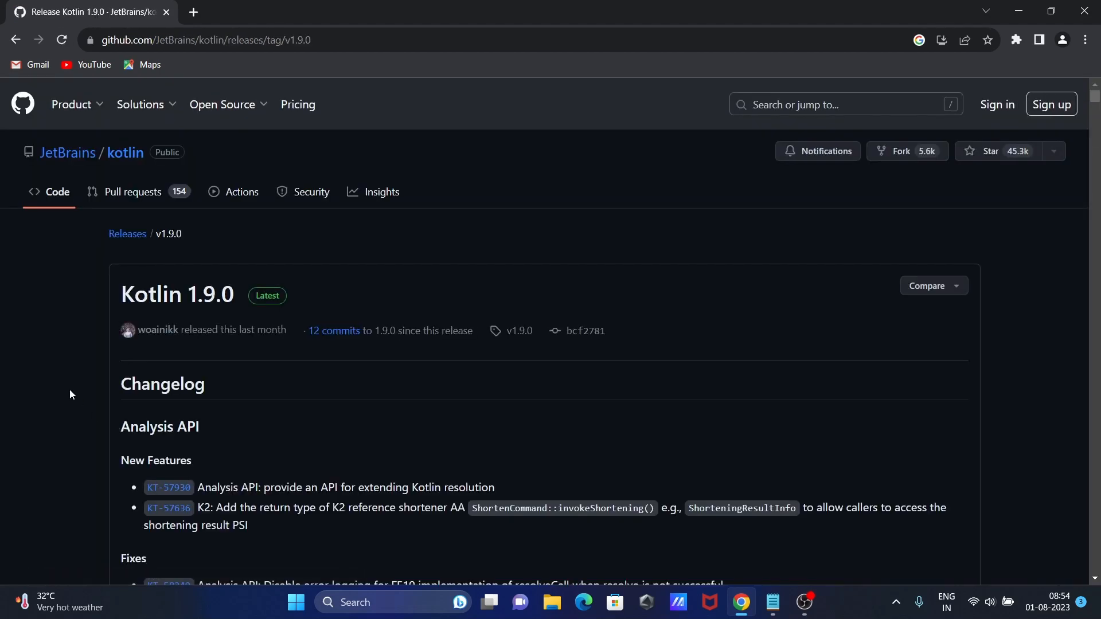
- Download the kotlin-compiler-1.9.0.zip asset into Downloads\Compressed and open it
scroll("down", 3)
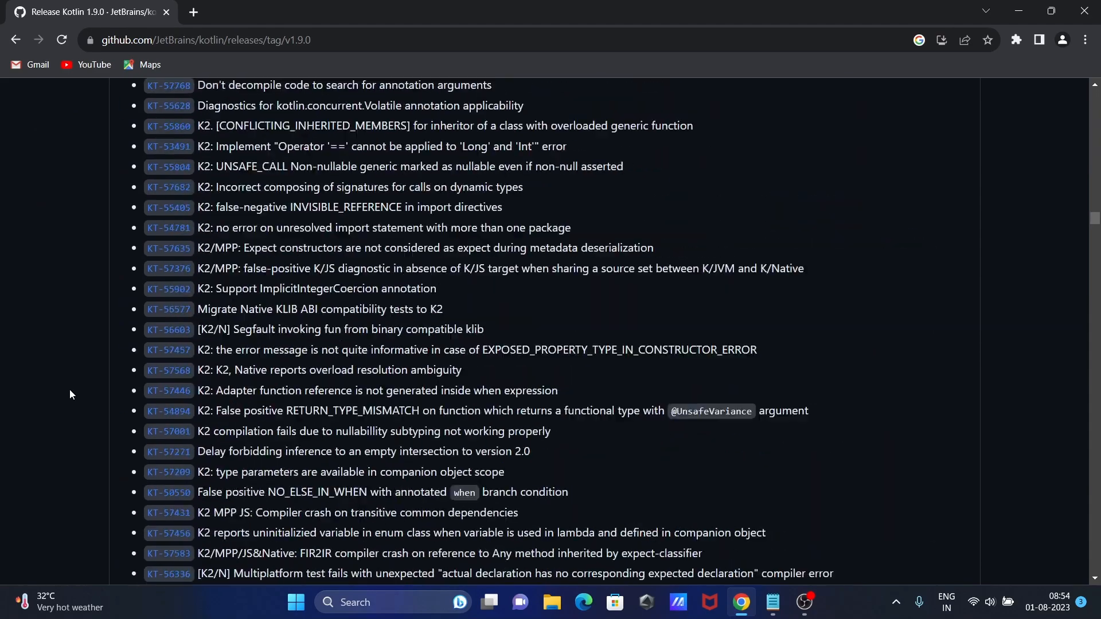
scroll("down", 3)
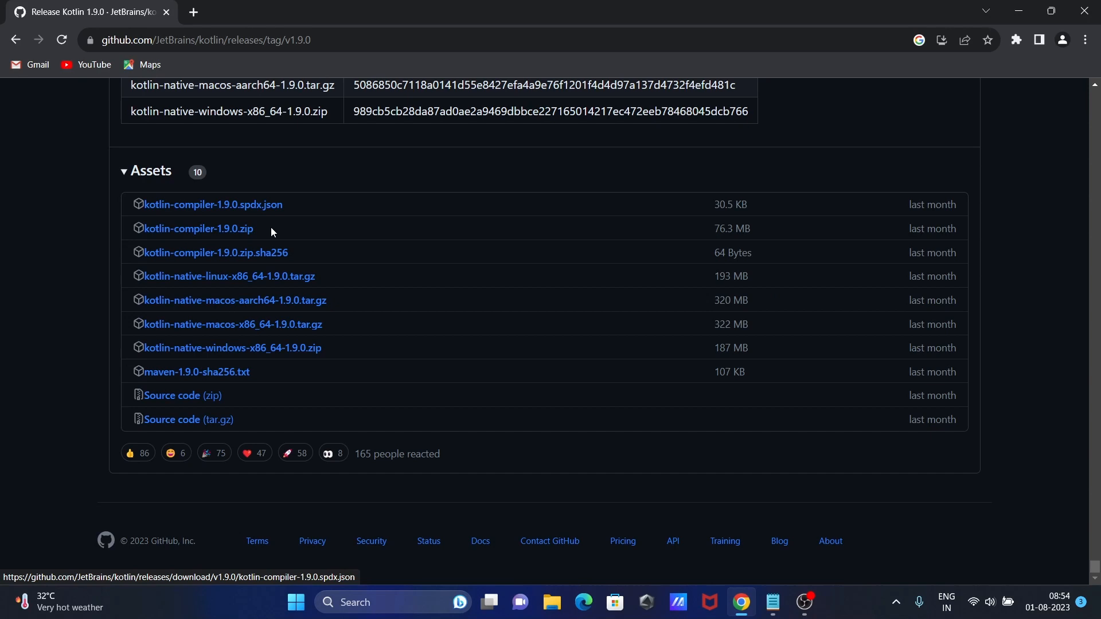
left_click(197, 228)
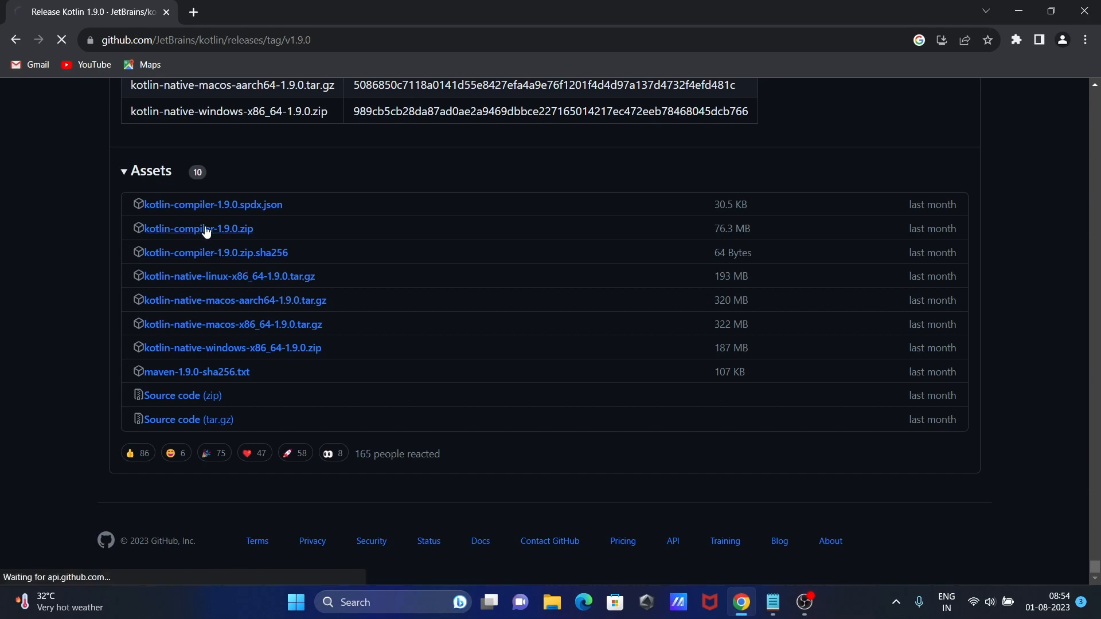
left_click(197, 228)
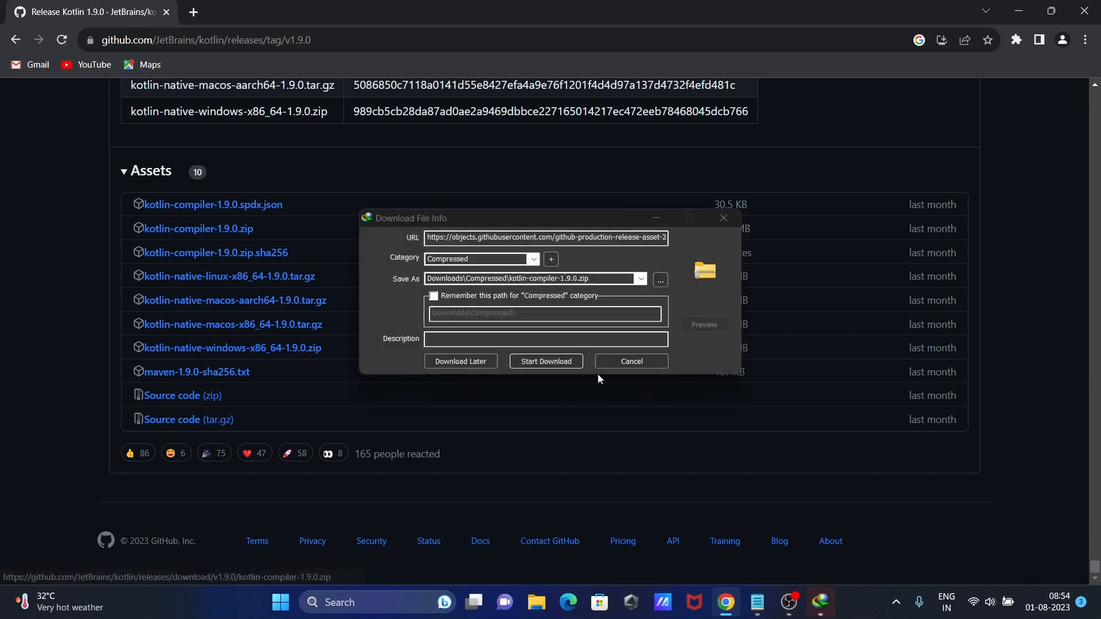
left_click(545, 361)
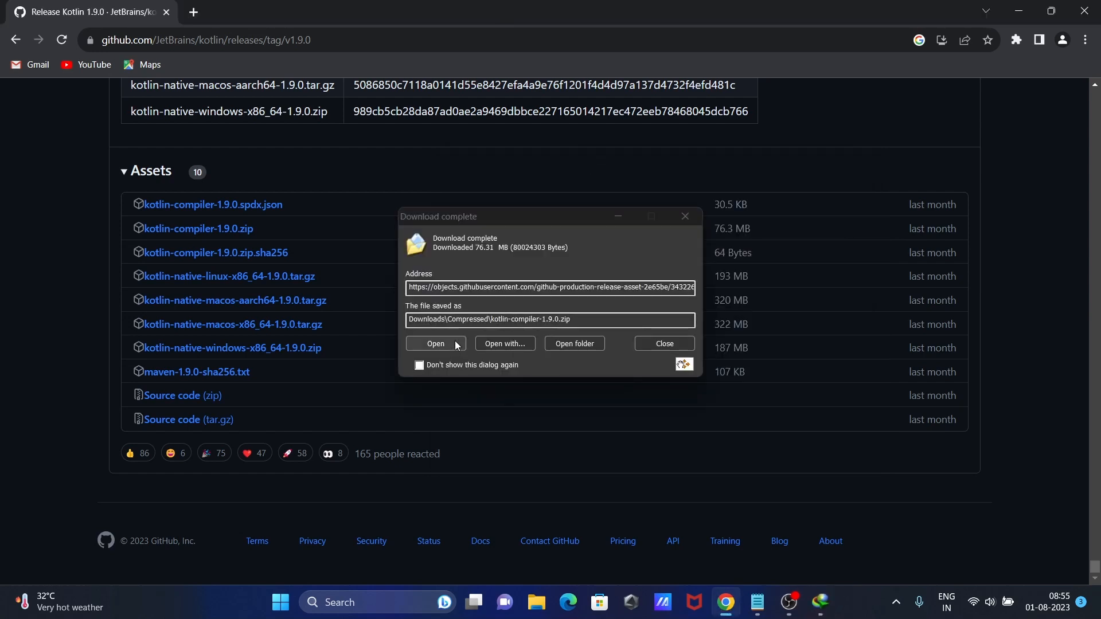
left_click(663, 344)
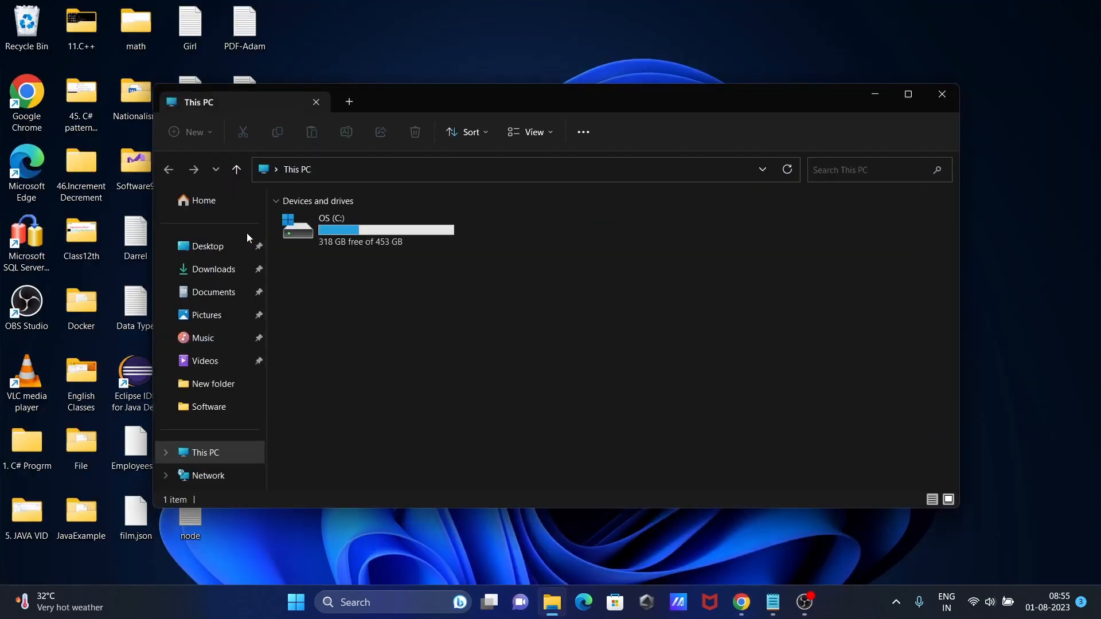
- Go to Downloads\Compressed and bring up the context menu for kotlin-compiler-1.9.0.zip
left_click(213, 269)
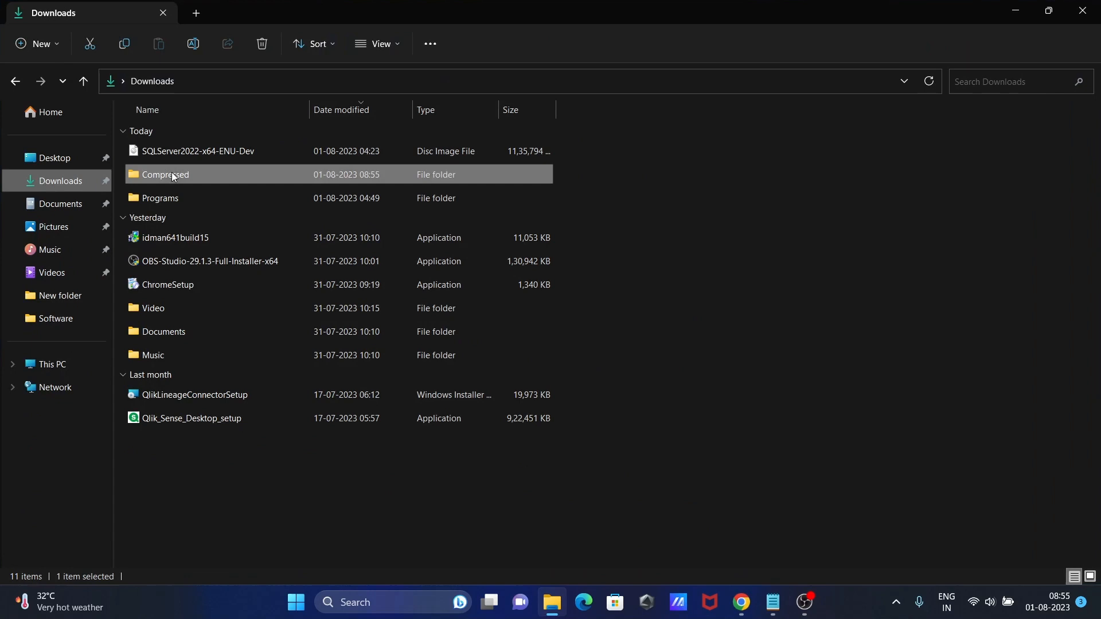
double_click(164, 175)
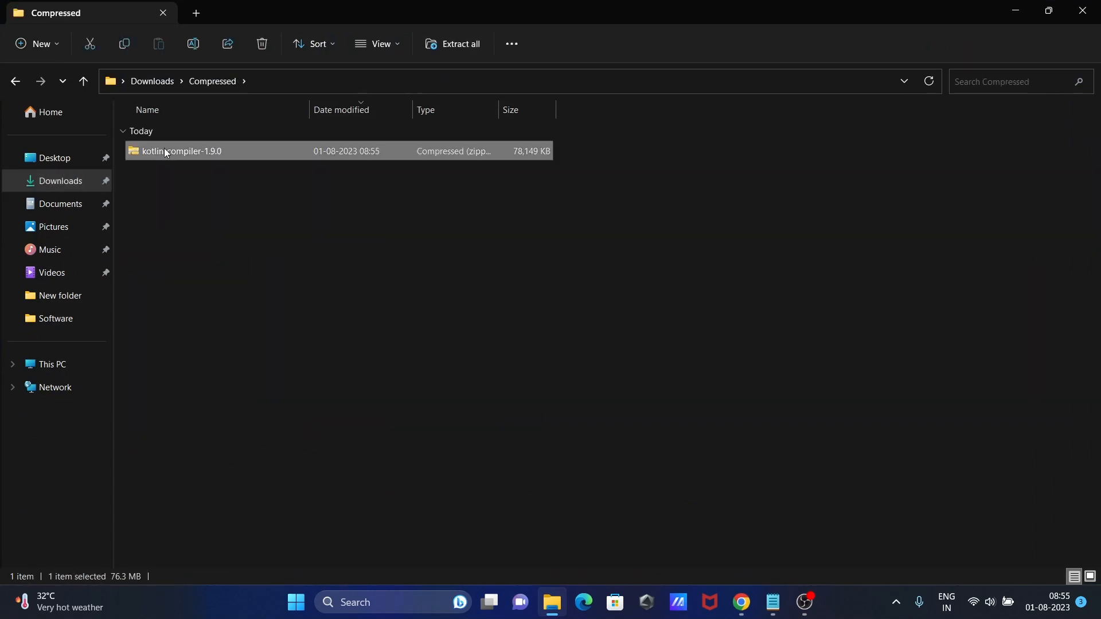
right_click(181, 151)
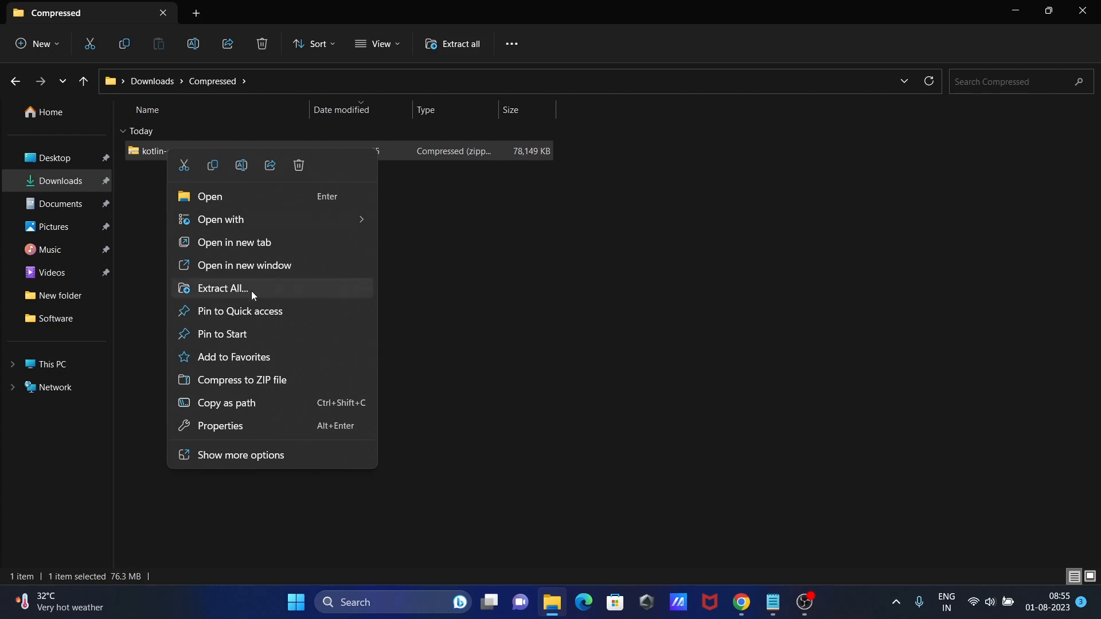
- Extract the zip to its default folder and check the kotlinc folder inside
left_click(222, 288)
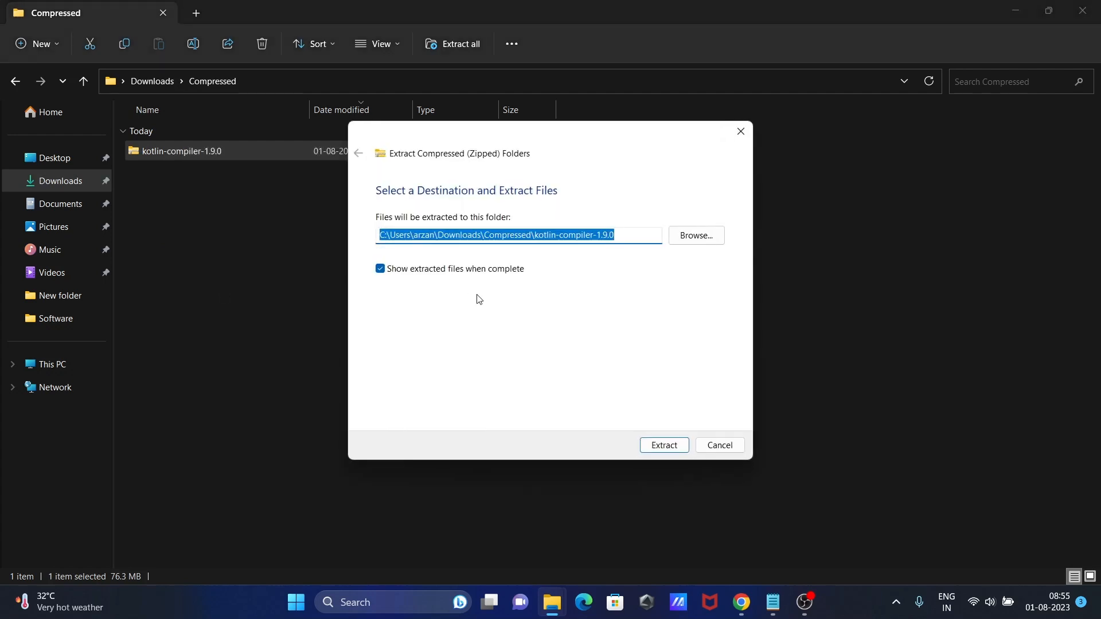
mouse_move(667, 460)
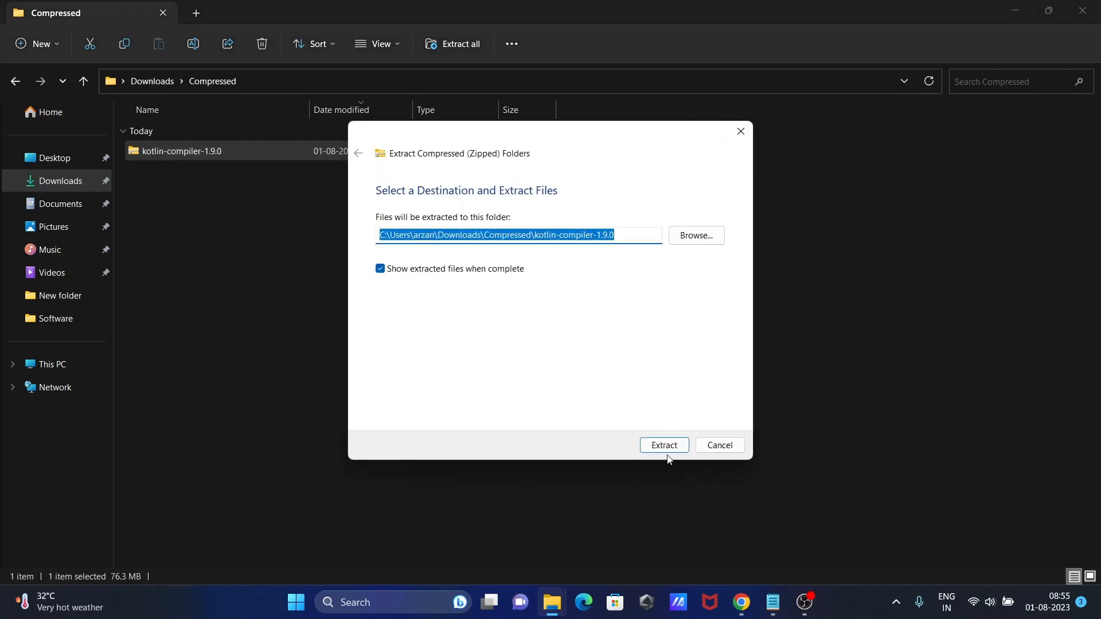
left_click(663, 445)
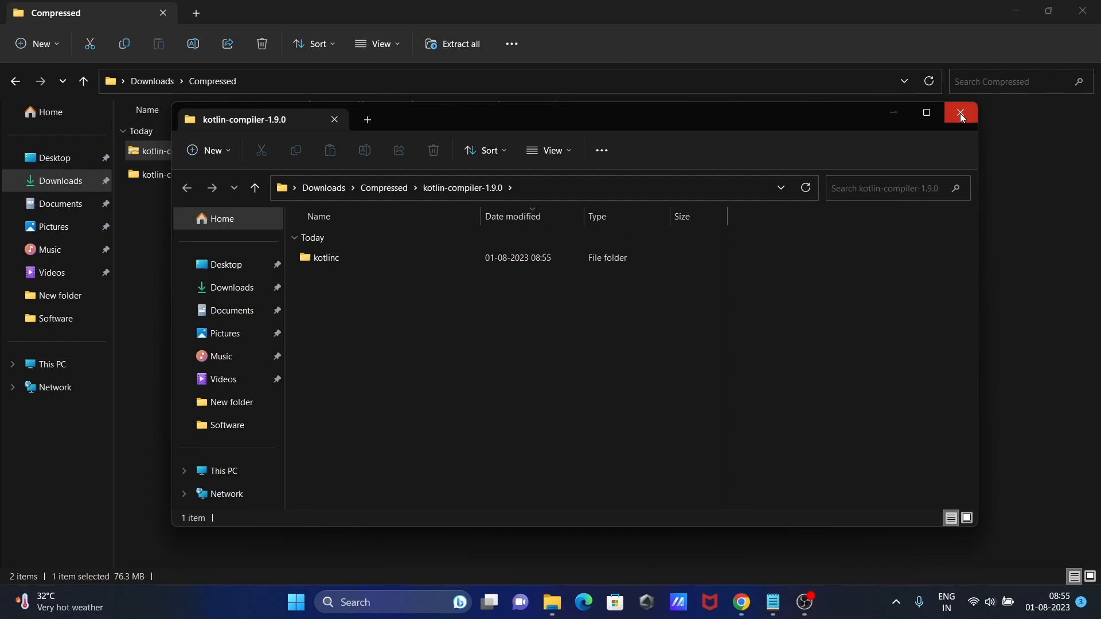
left_click(960, 113)
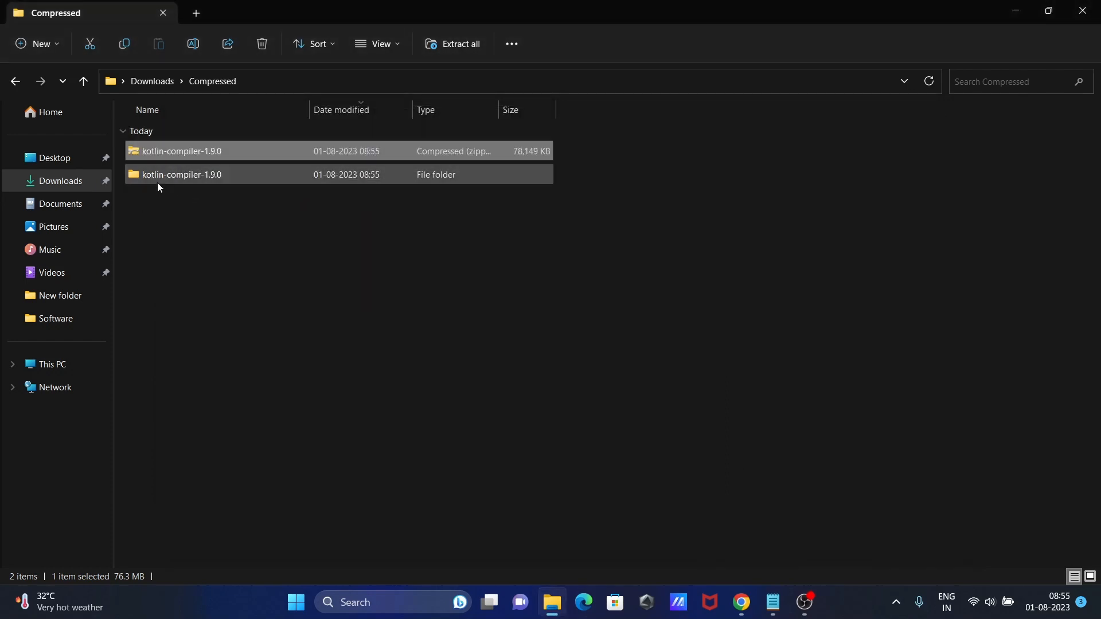
double_click(181, 174)
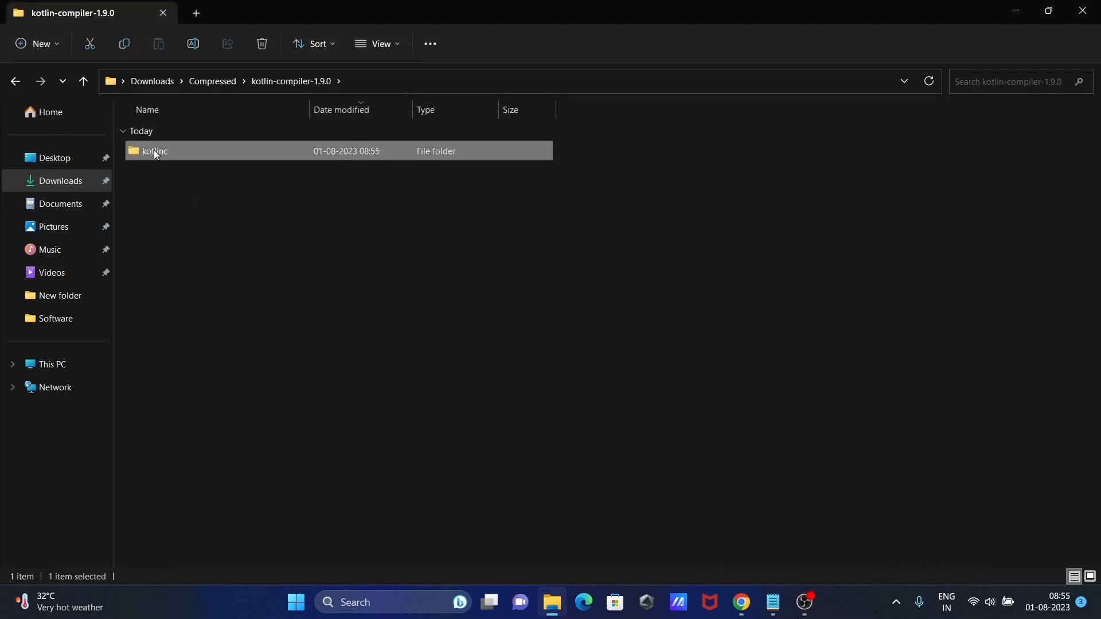
double_click(154, 151)
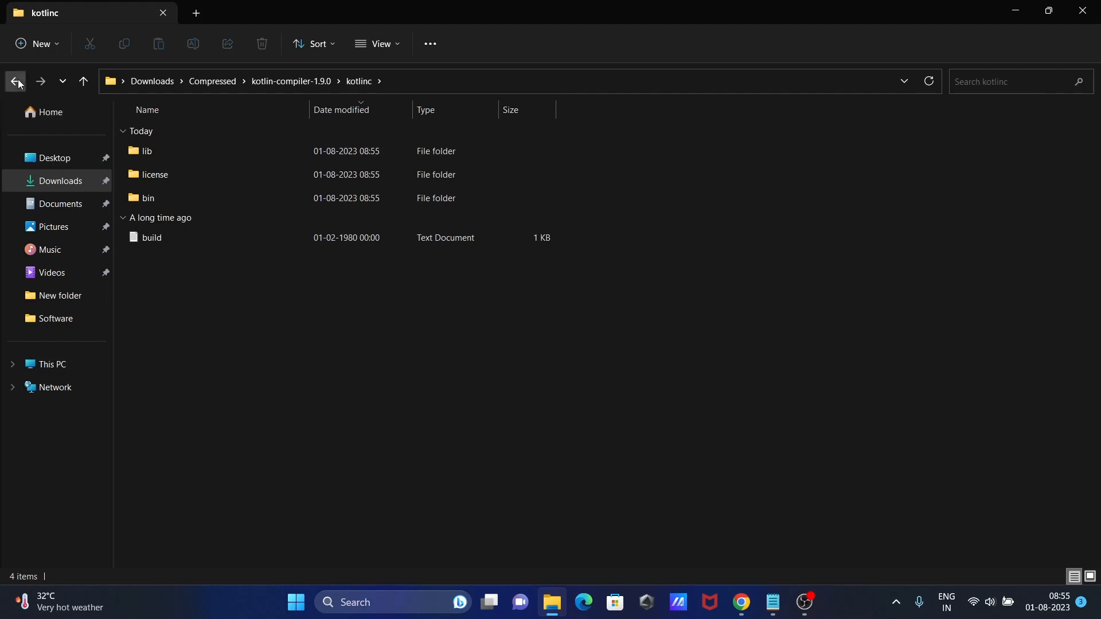
left_click(16, 81)
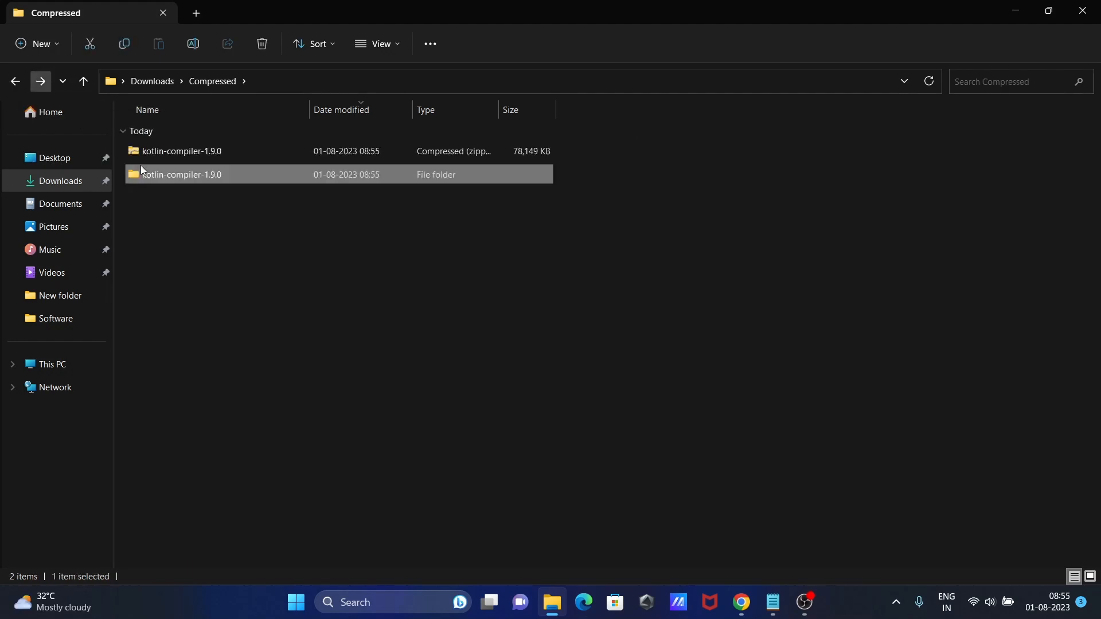
right_click(180, 174)
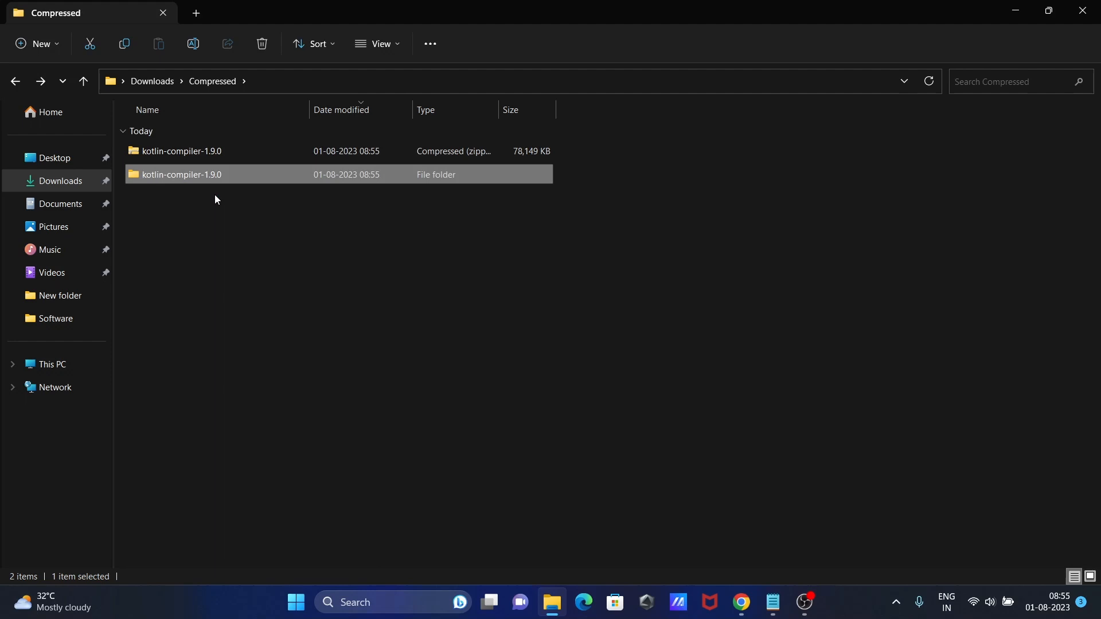
- Put the compiler folder at the root of C: and rename it kotlin-compiler
left_click(52, 364)
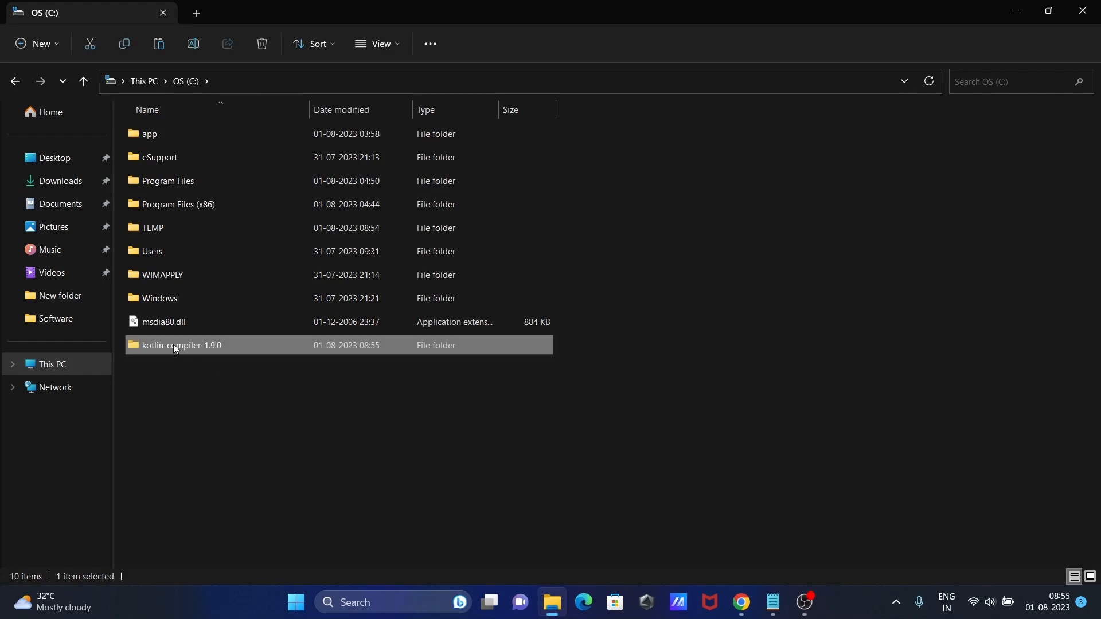
right_click(180, 344)
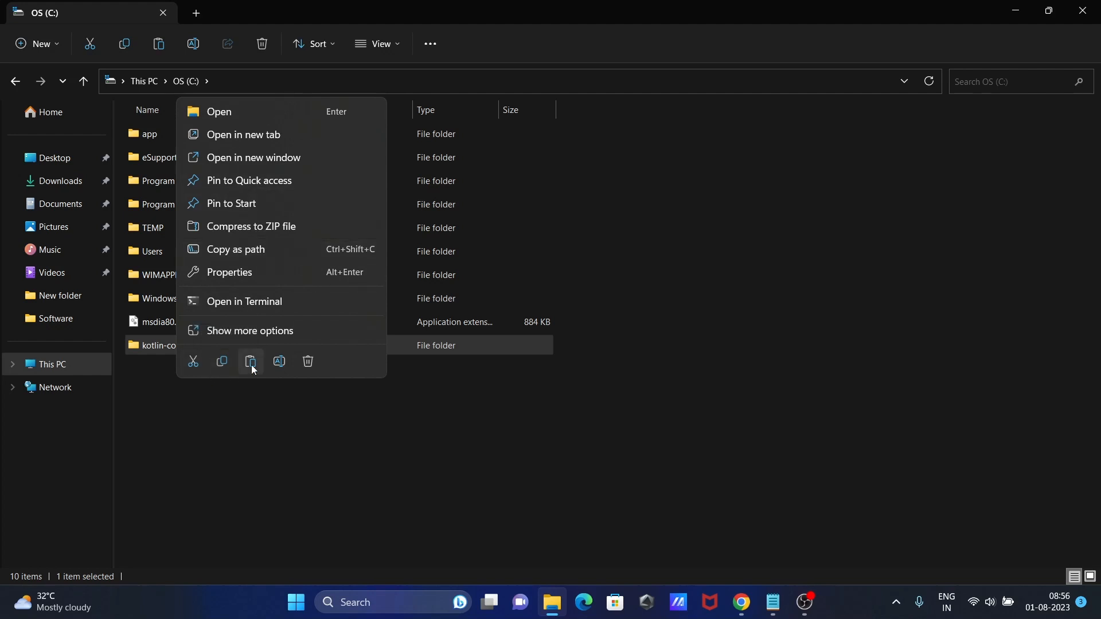
mouse_move(278, 362)
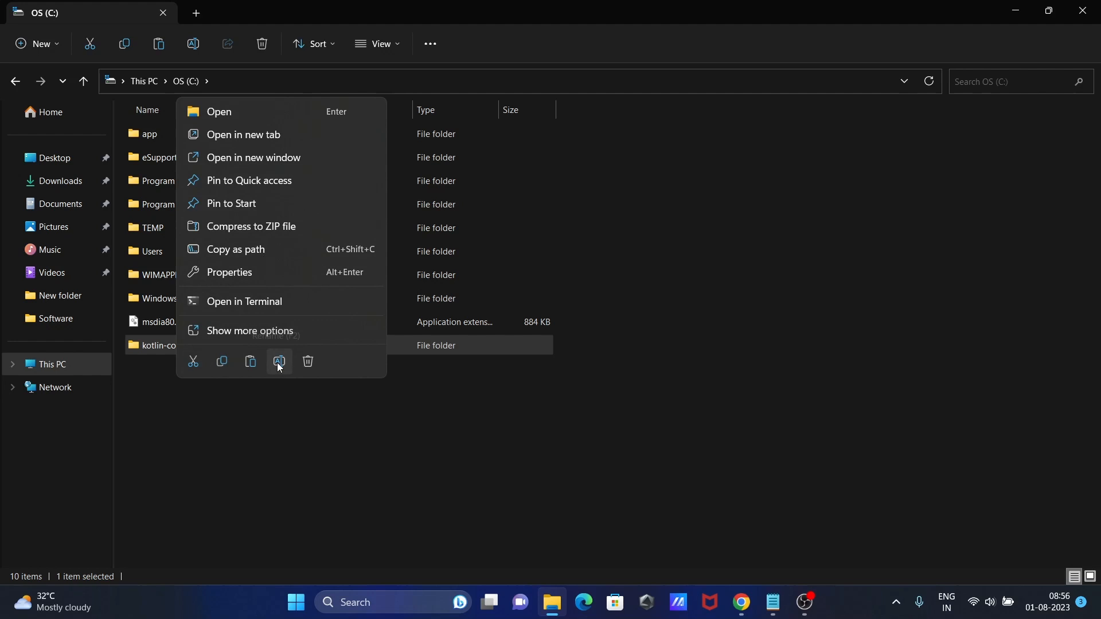
left_click(278, 363)
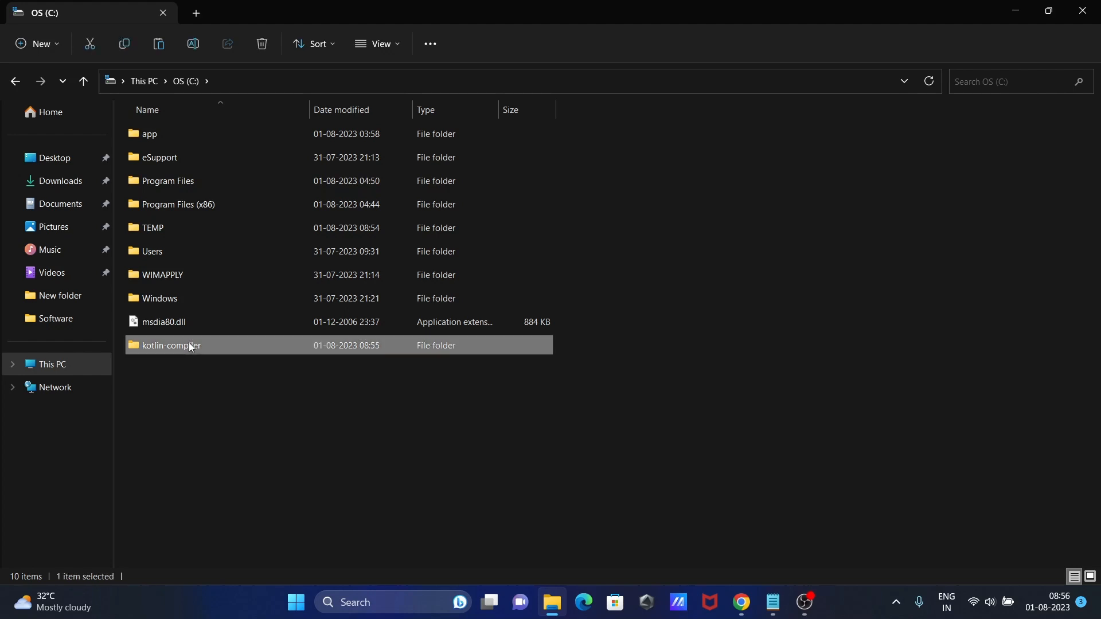
- Open C:\kotlin-compiler\kotlinc\bin and select its path in the address bar
double_click(172, 345)
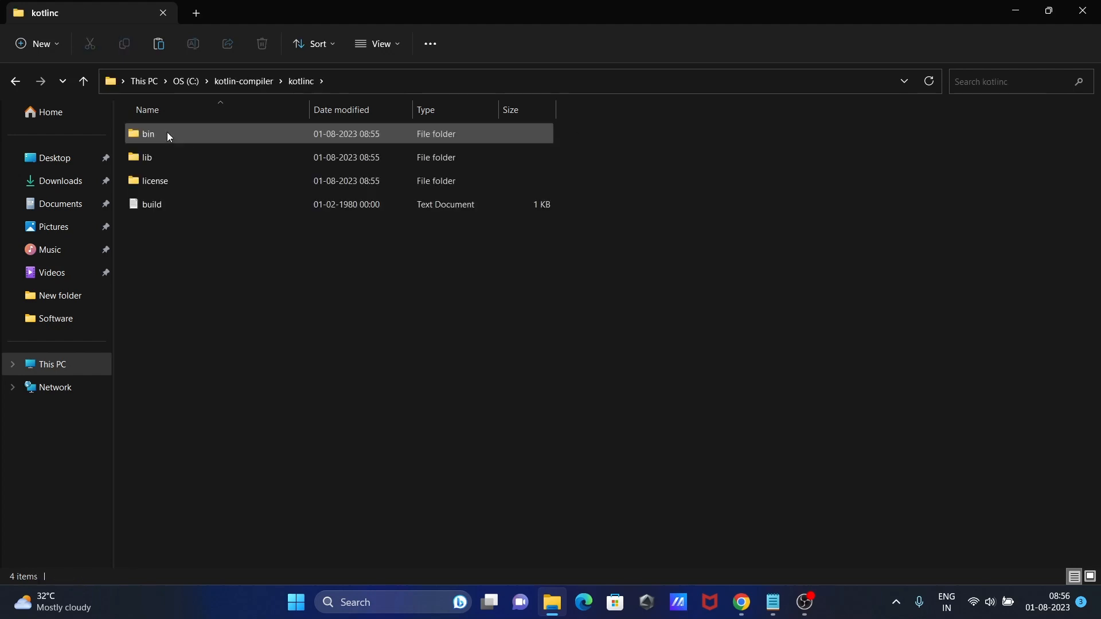
double_click(147, 134)
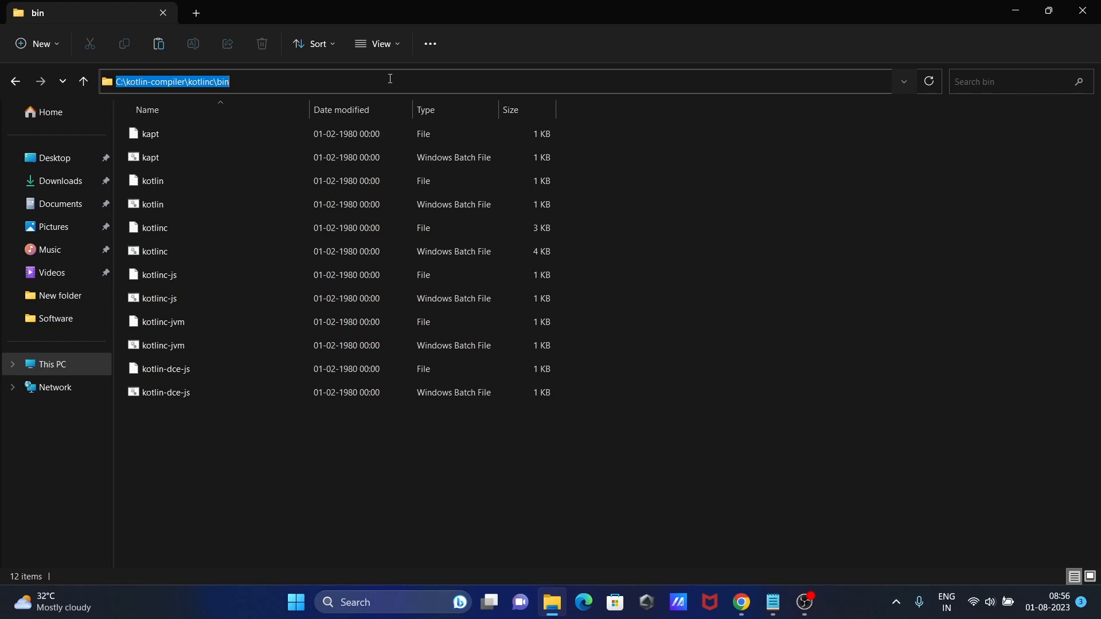
mouse_move(373, 434)
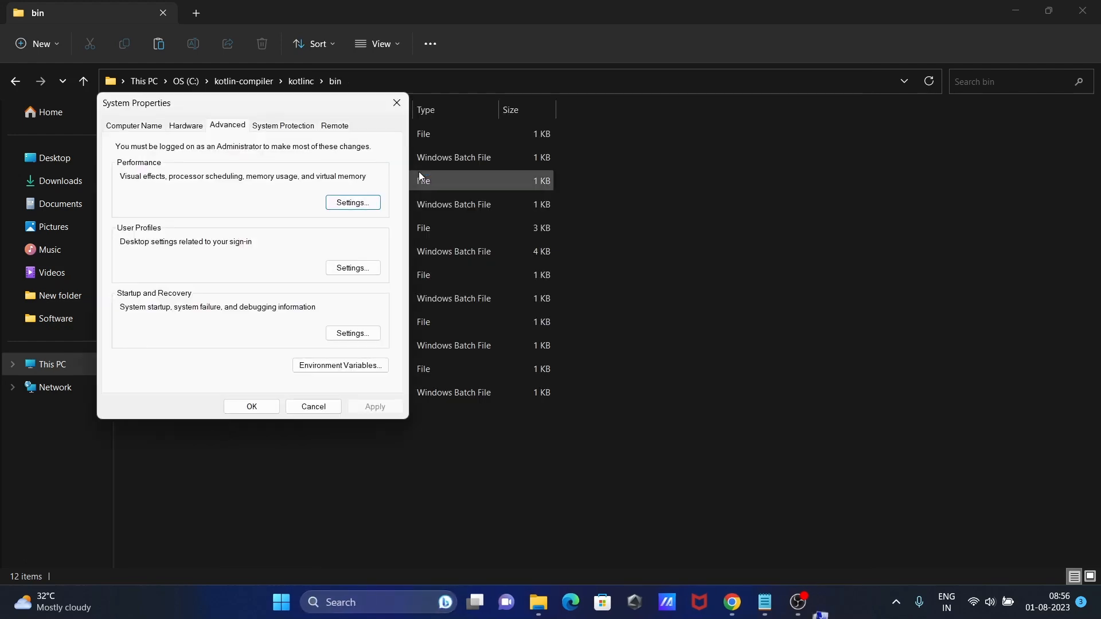
- Add C:\kotlin-compiler\kotlinc\bin as a new entry in the system Path variable
left_click(339, 365)
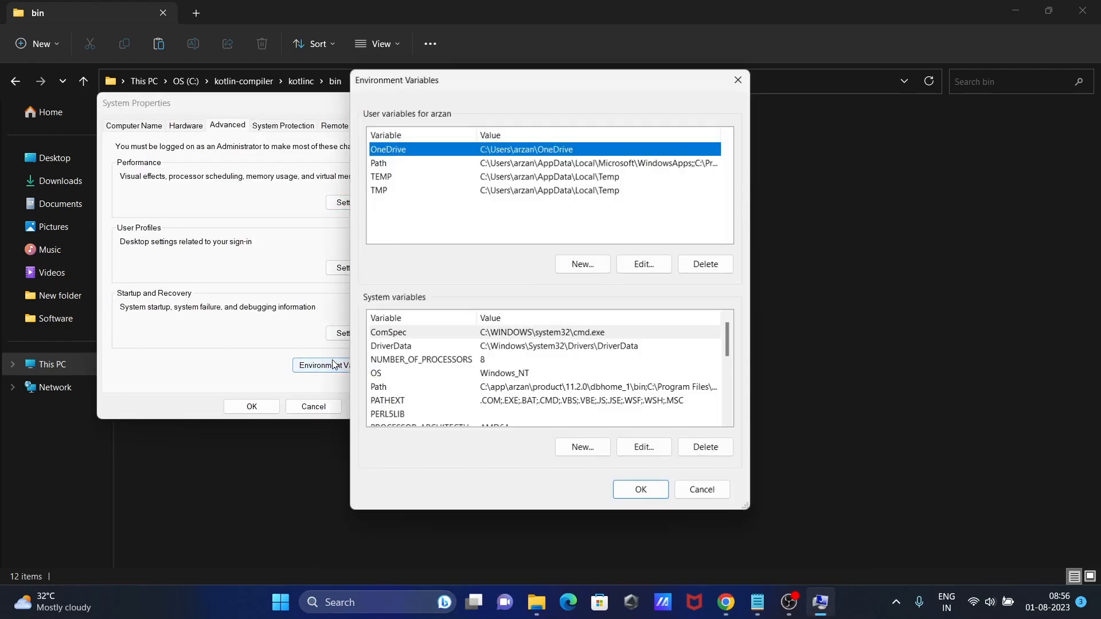
scroll("down", 3)
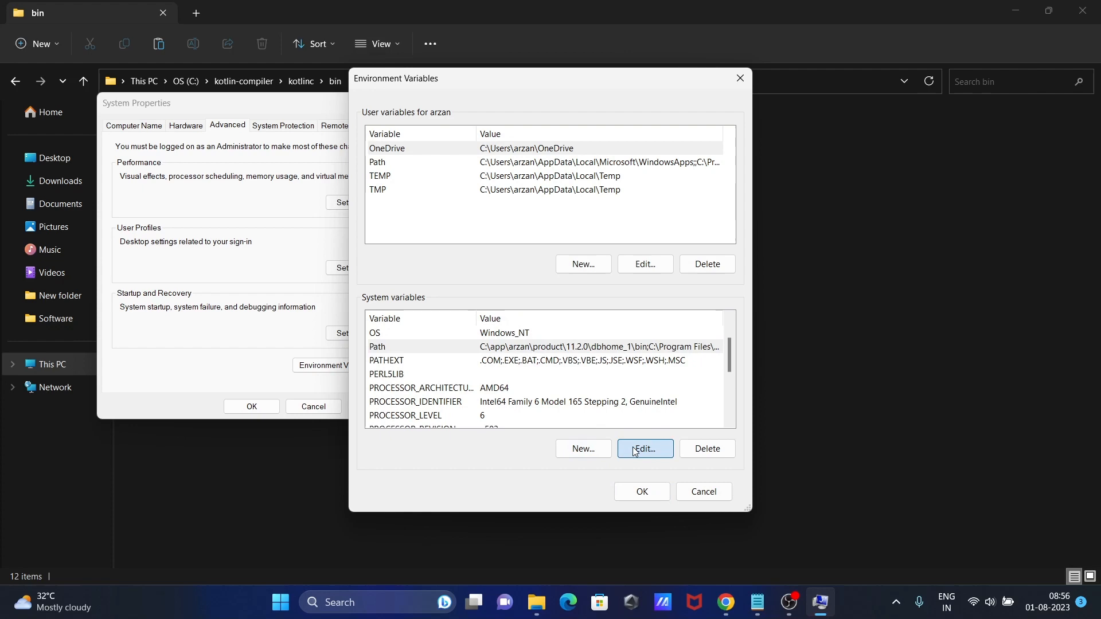
left_click(644, 448)
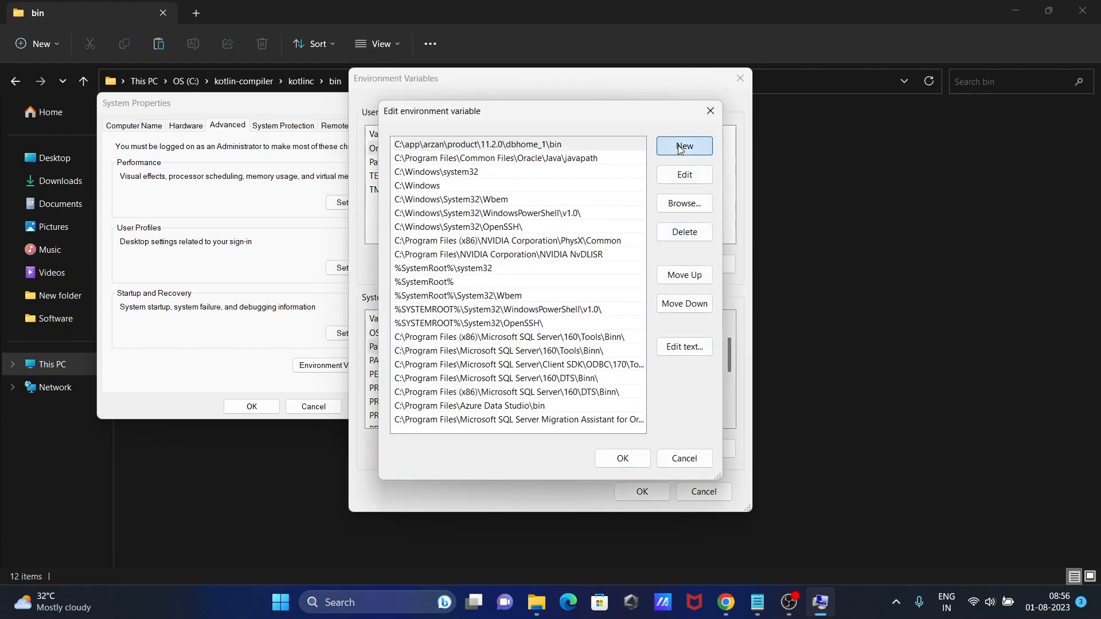
left_click(683, 147)
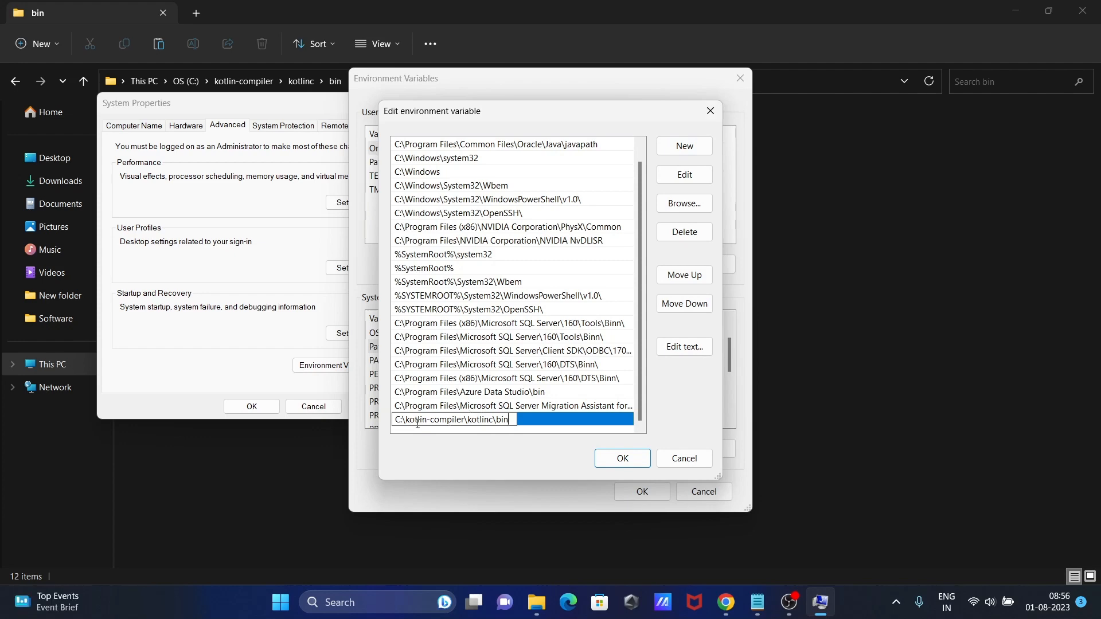
left_click(621, 457)
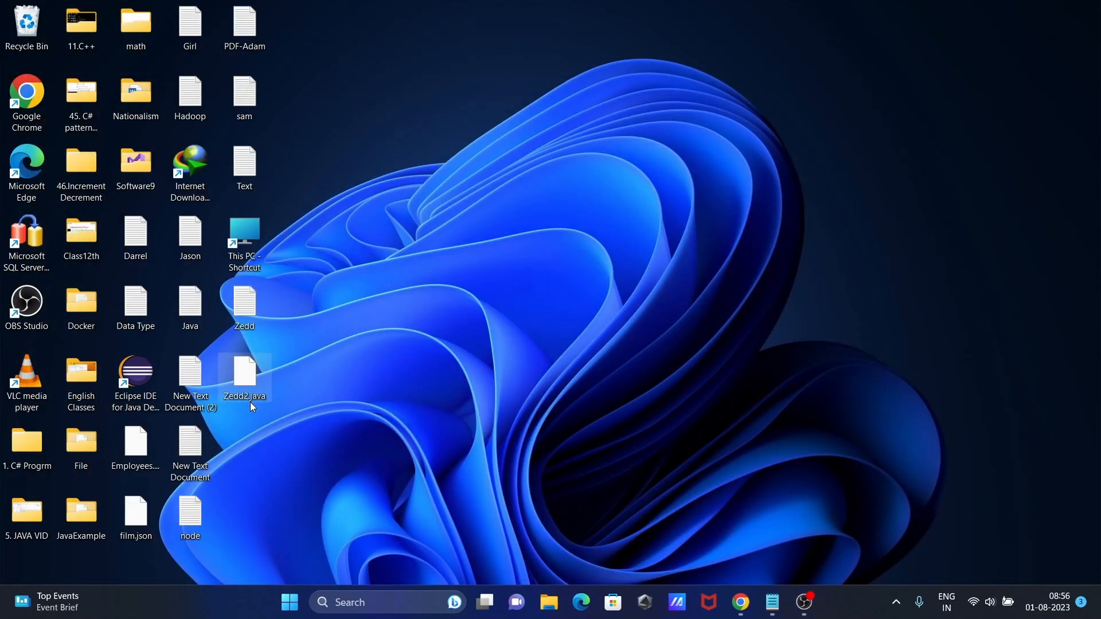
- Open Command Prompt via taskbar search for cmd and run kotlinc
left_click(385, 602)
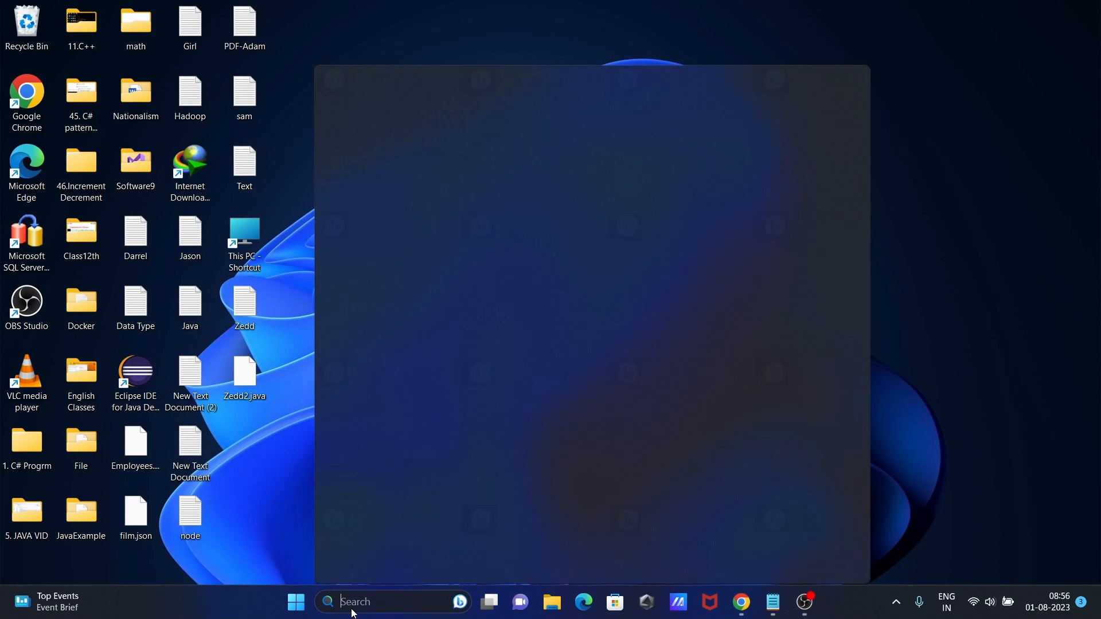
type("cmd")
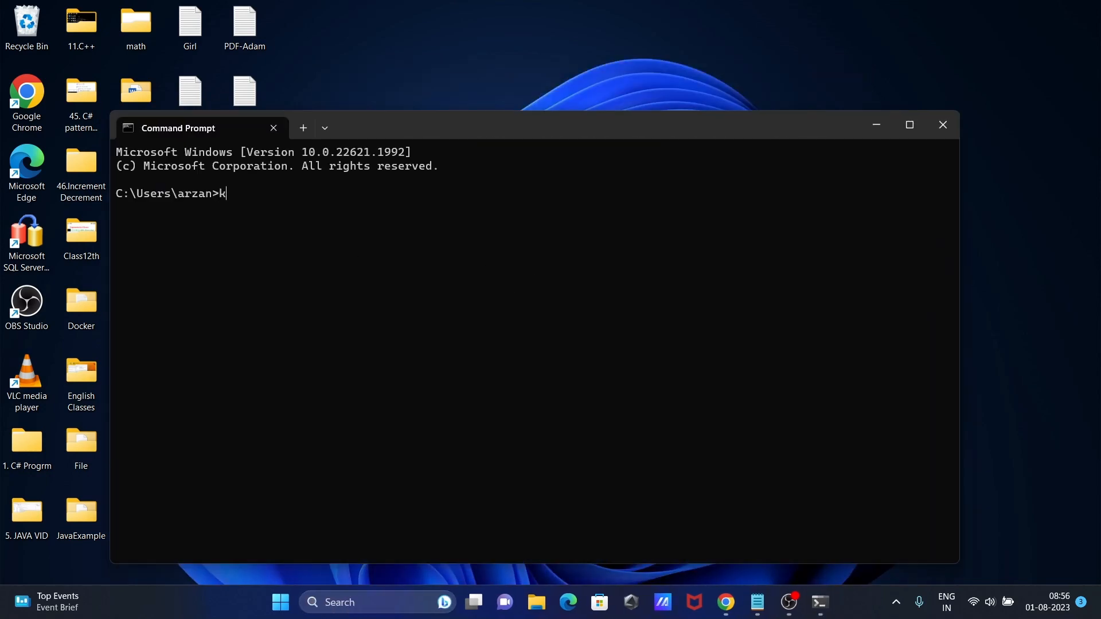
type("otlinc")
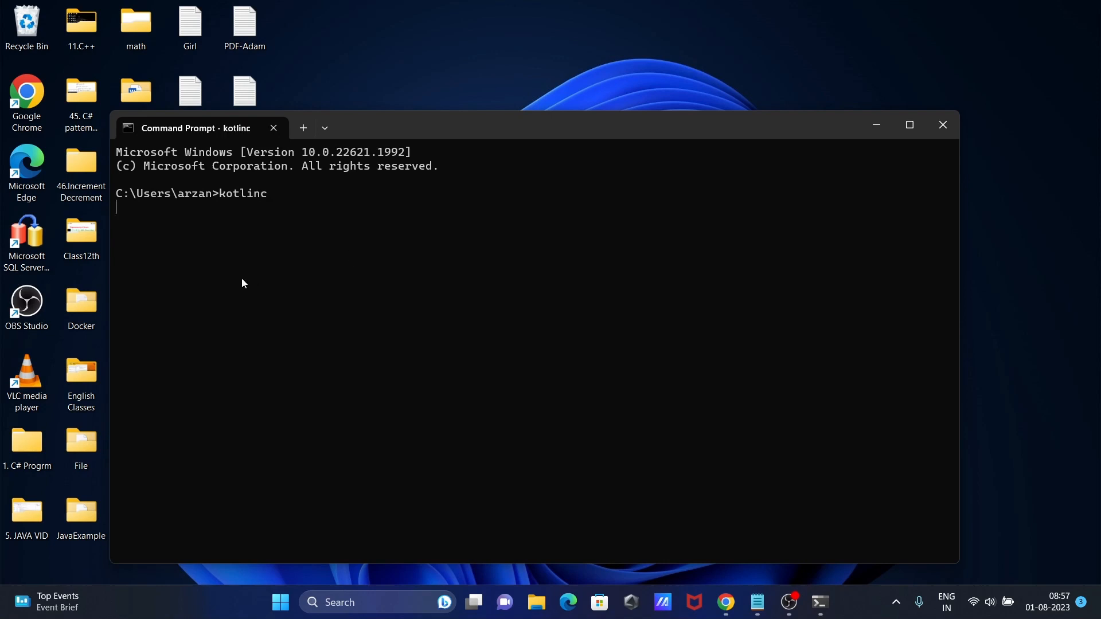
mouse_move(344, 359)
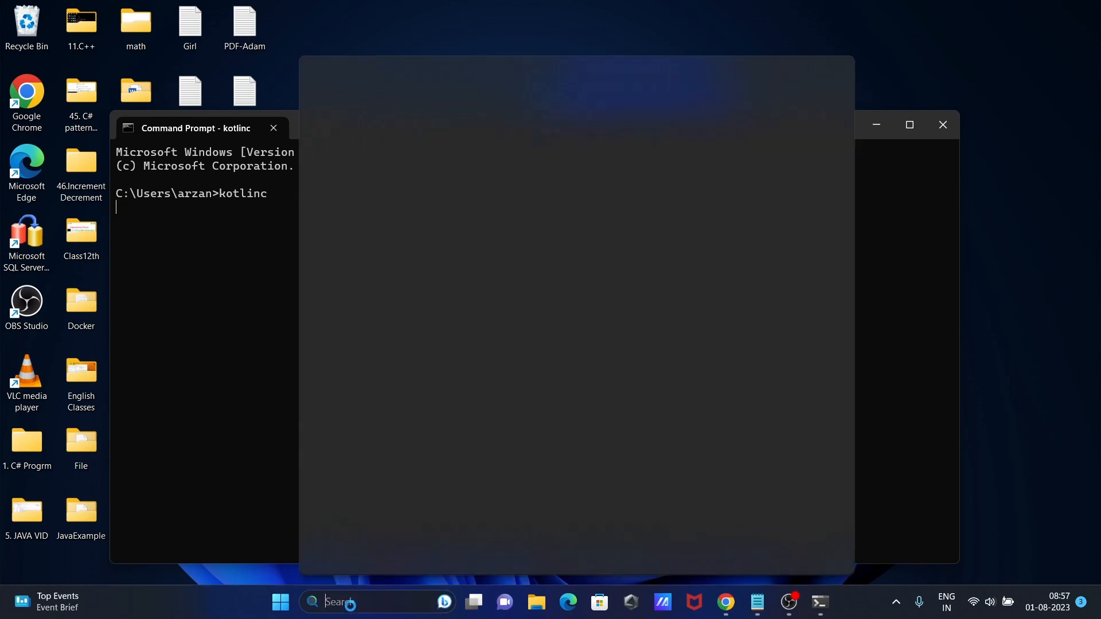
- Run kotlinc --version in a new Command Prompt, then close that second window
type("cmd")
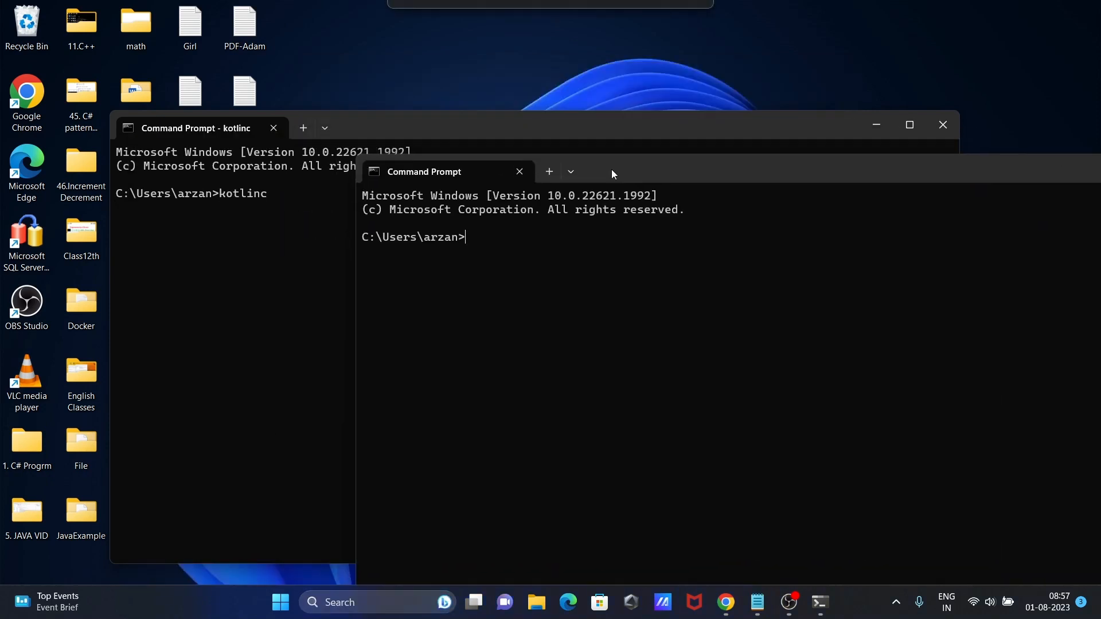
type("kot")
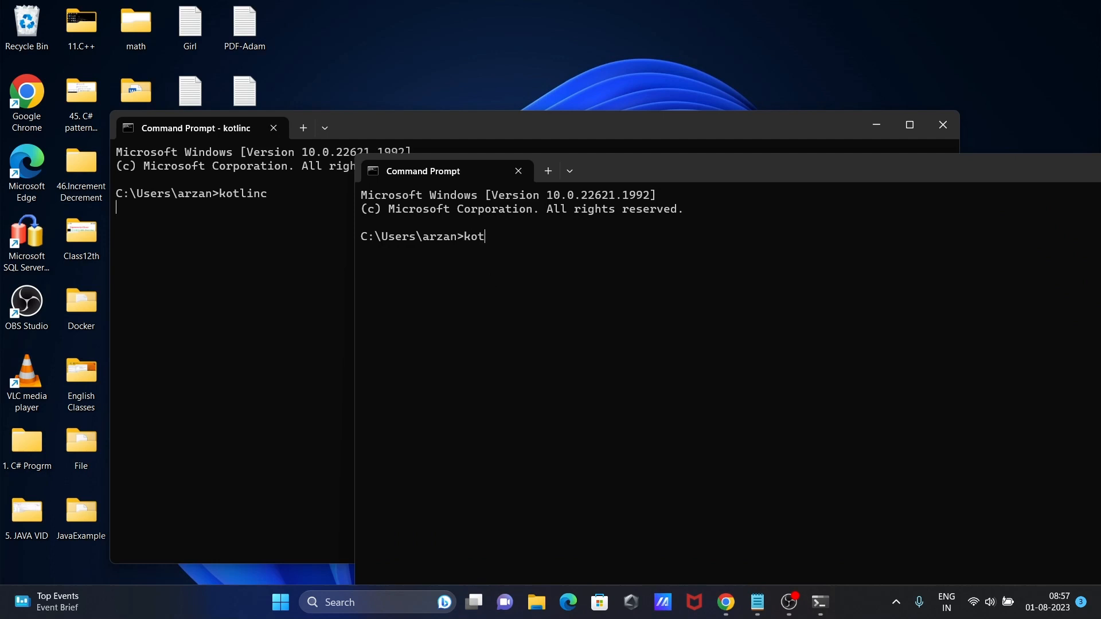
type("linc")
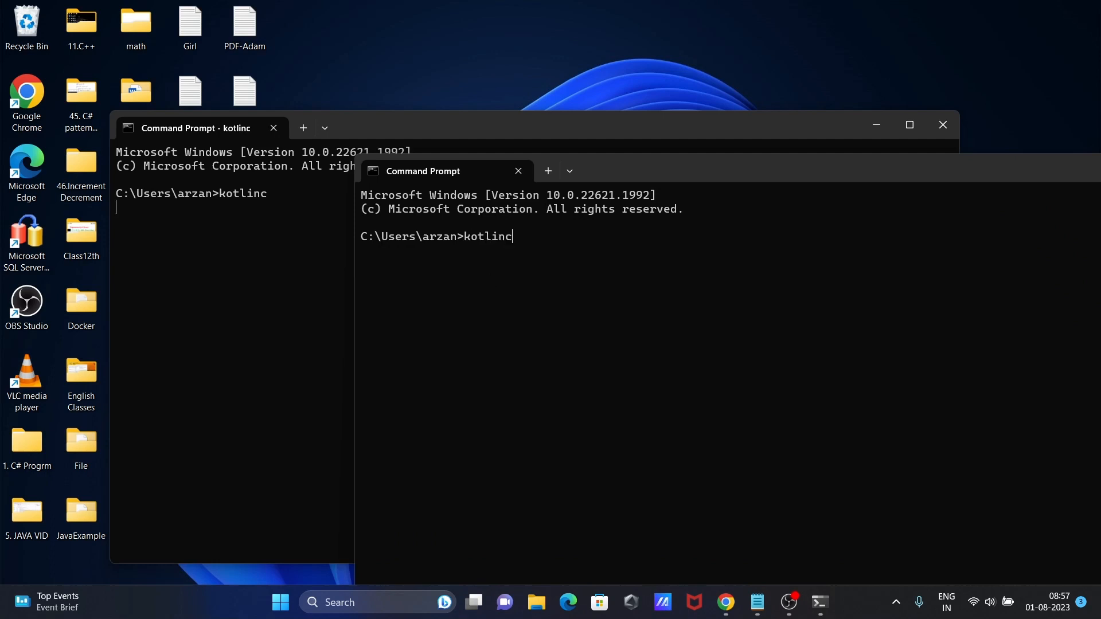
type("--ve")
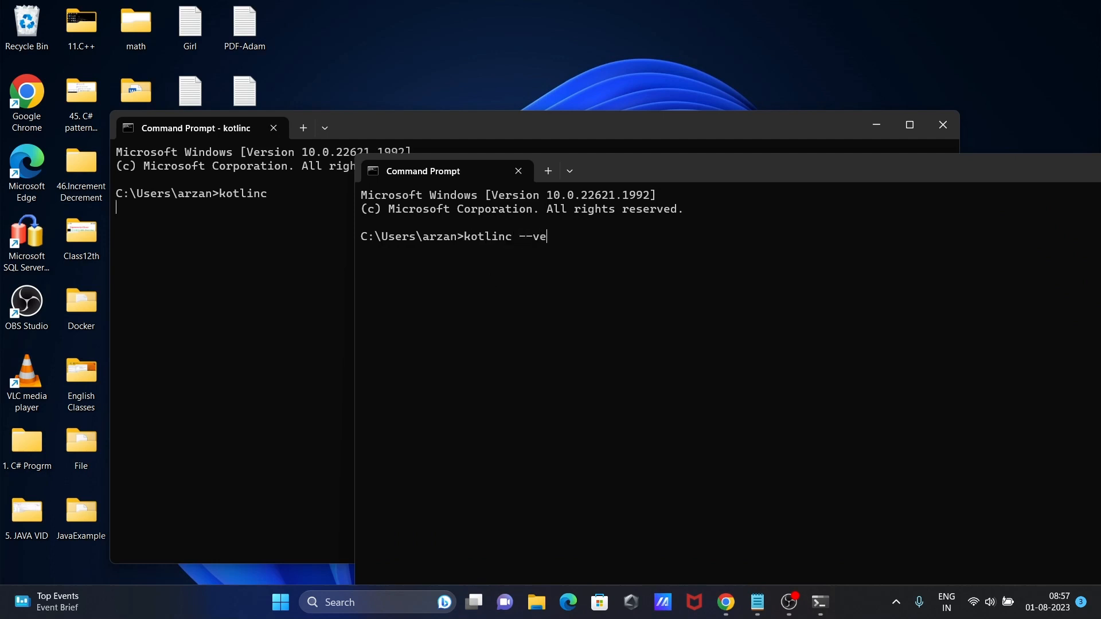
type("rsion")
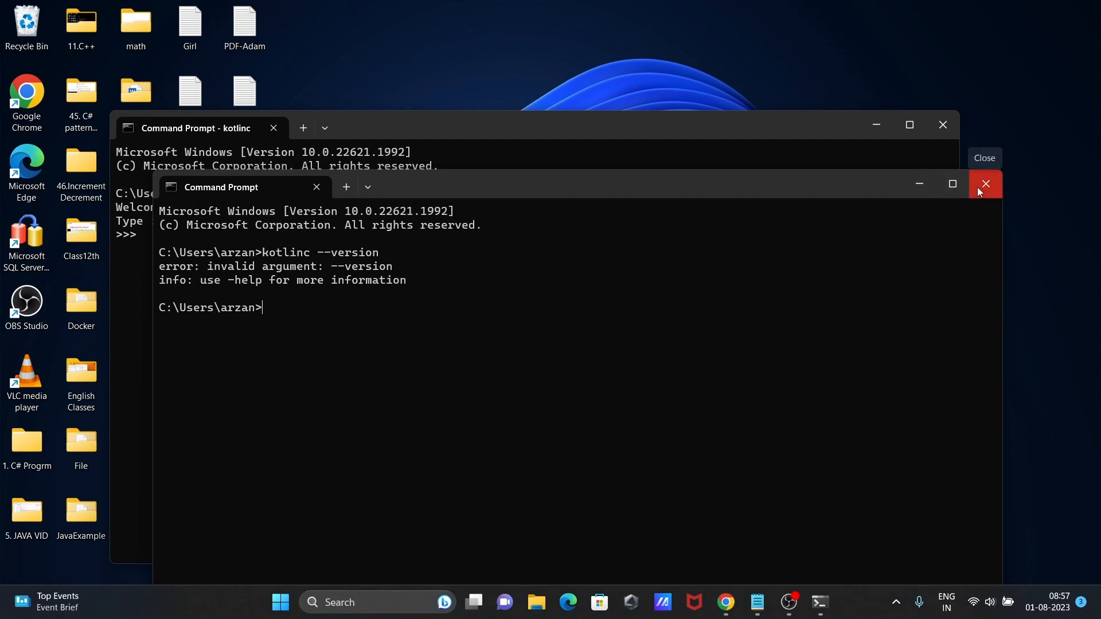
left_click(985, 184)
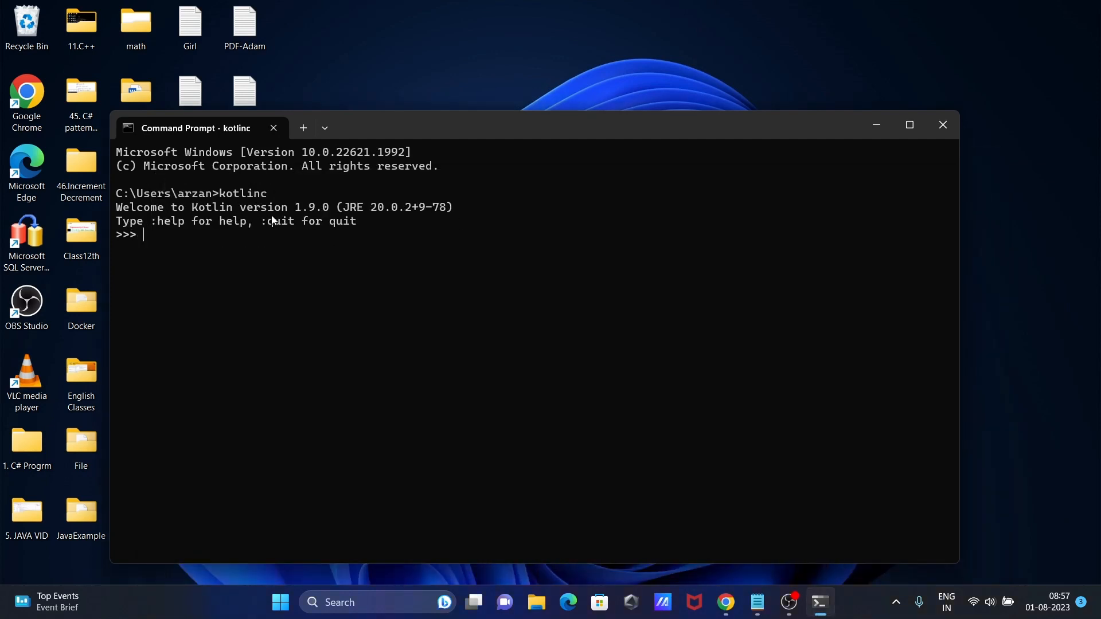
mouse_move(152, 231)
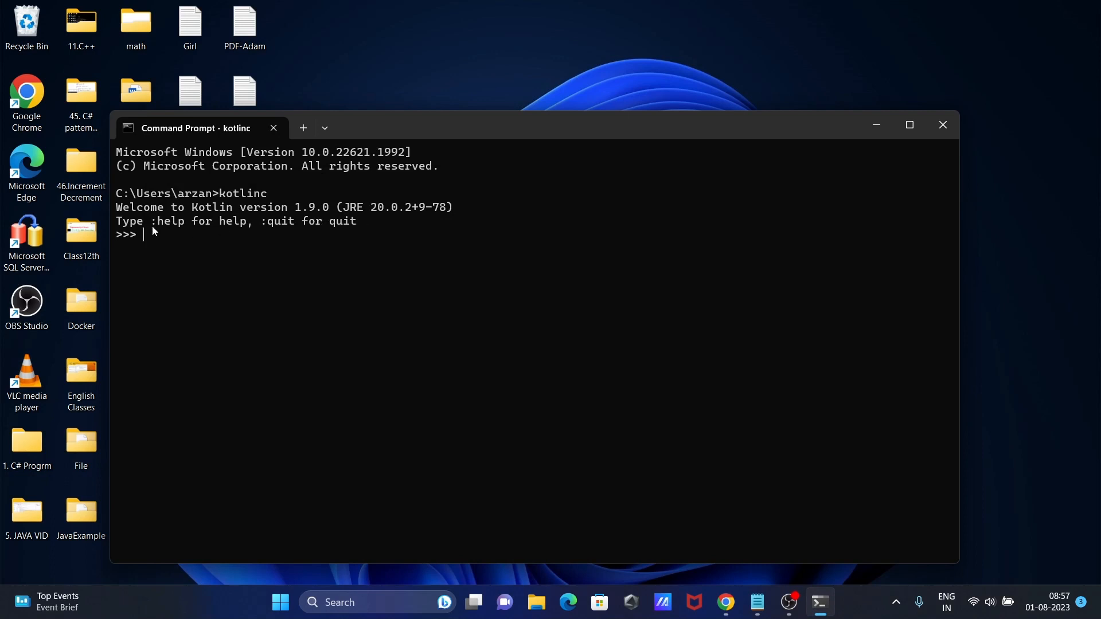
mouse_move(279, 228)
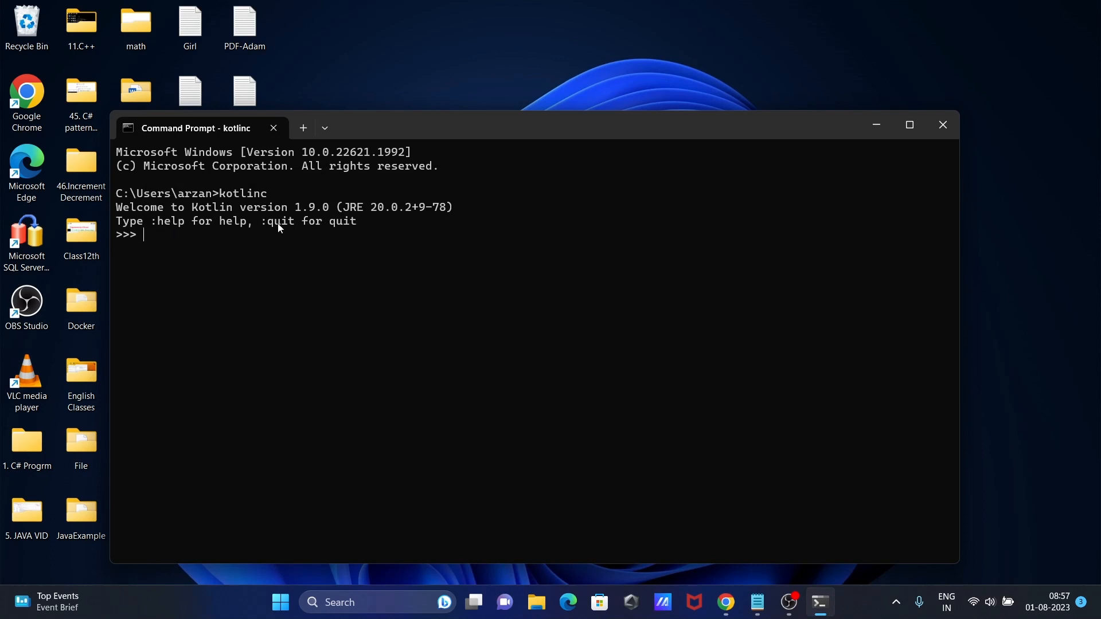
mouse_move(265, 246)
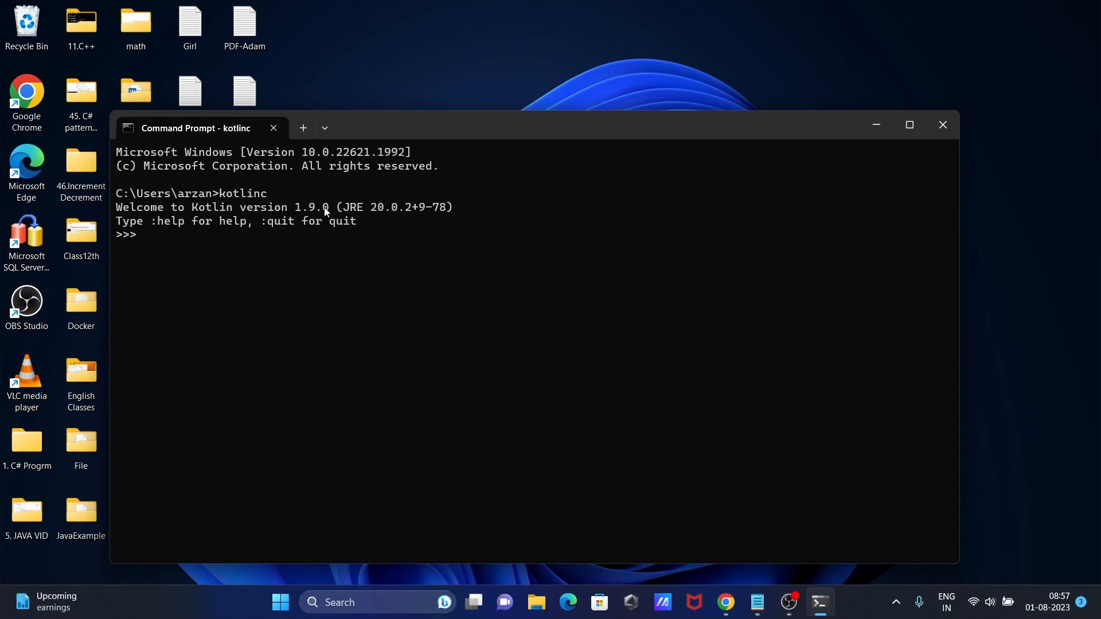
mouse_move(344, 261)
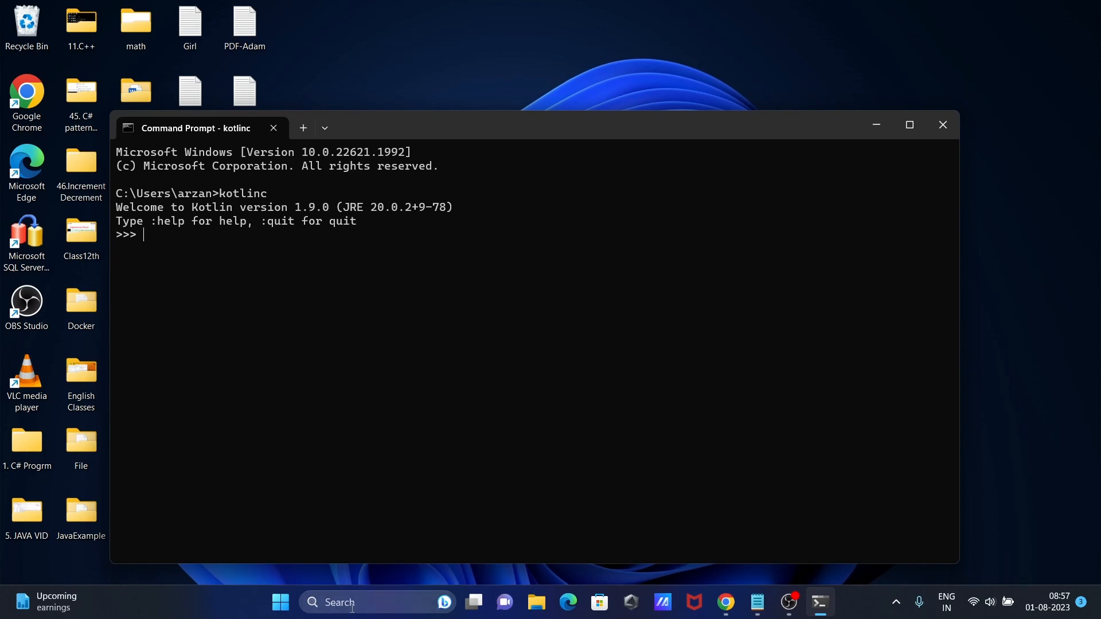
type("cm")
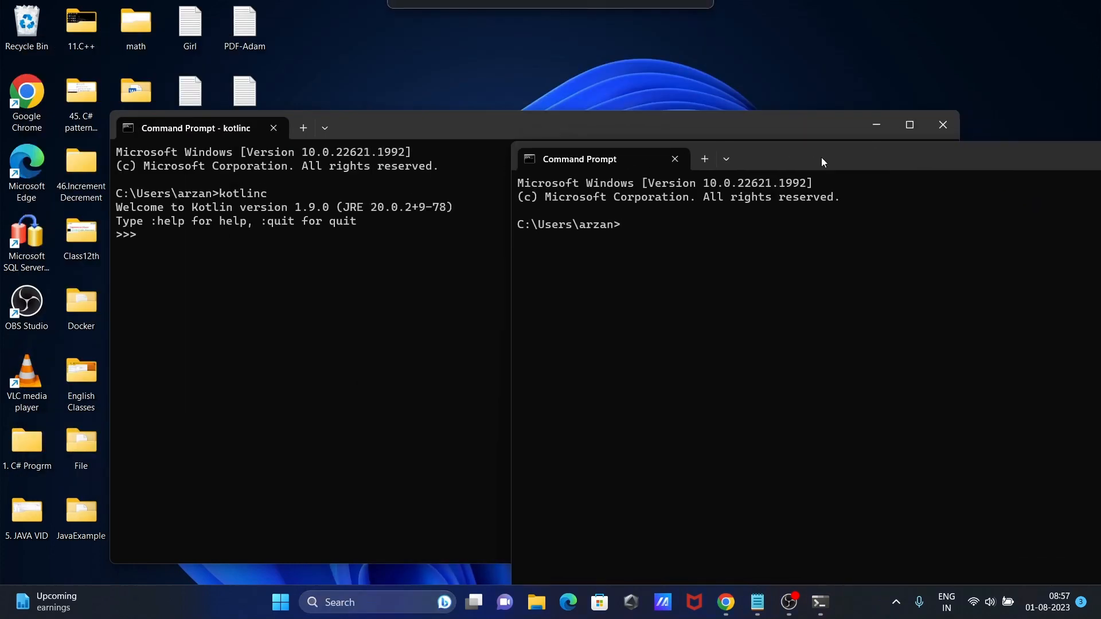
- Check java --version (Java 20.0.2) in a new Command Prompt and bring up the Zedd note
type("java")
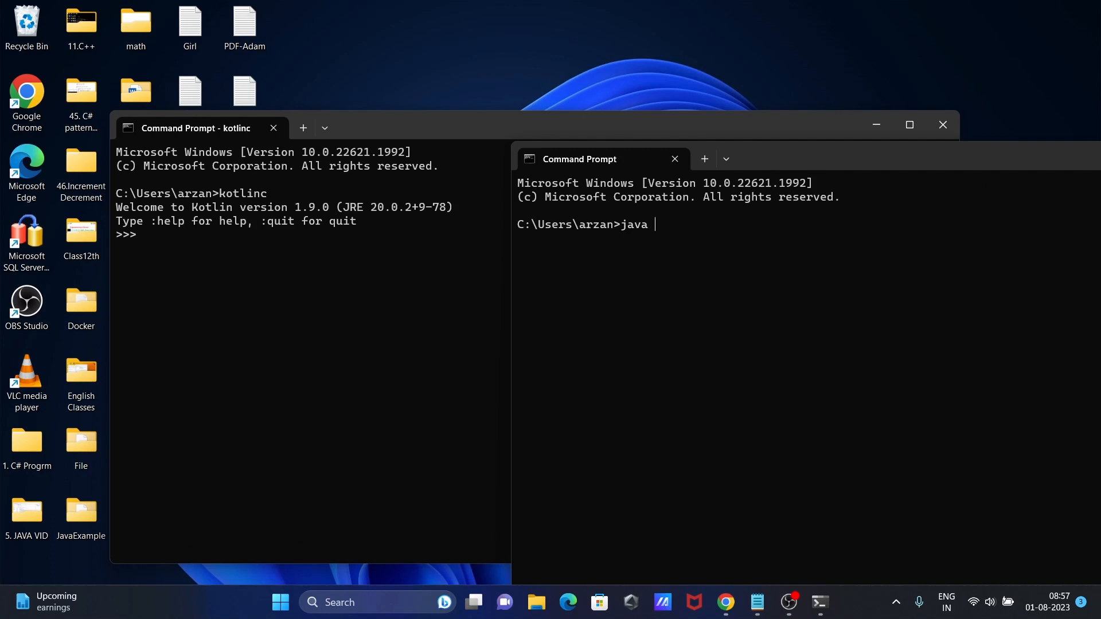
type("--version")
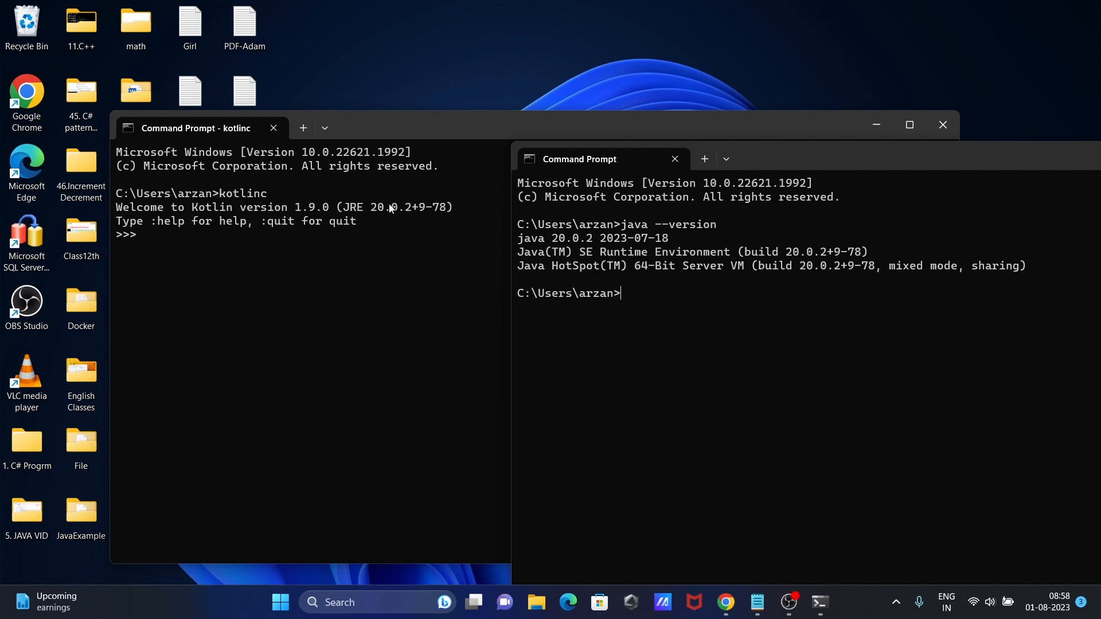
mouse_move(627, 304)
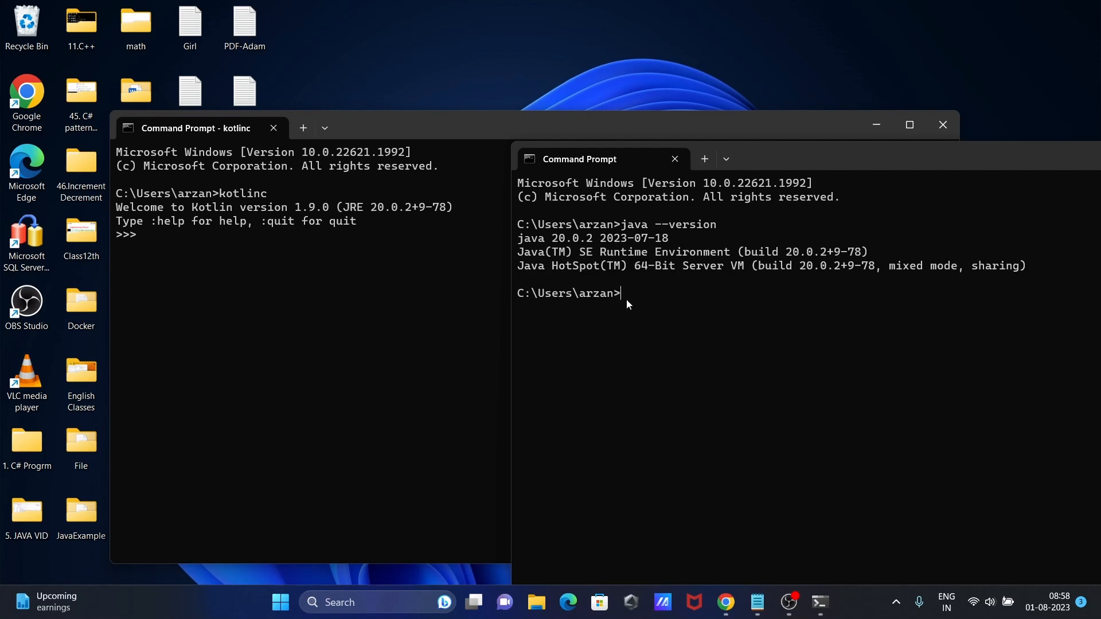
mouse_move(204, 213)
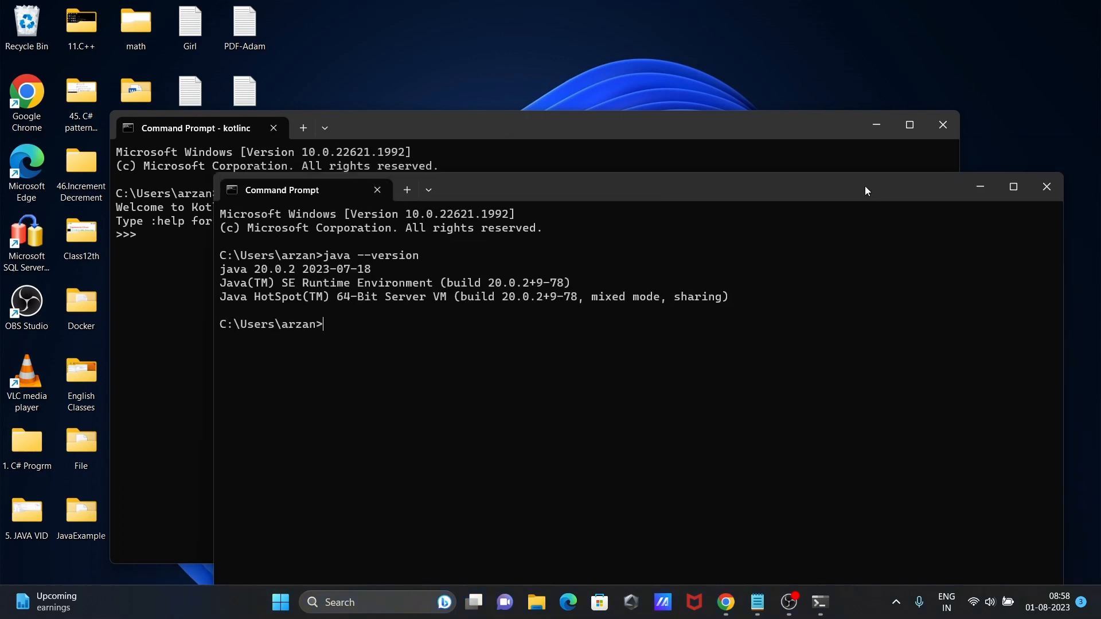
left_click(757, 602)
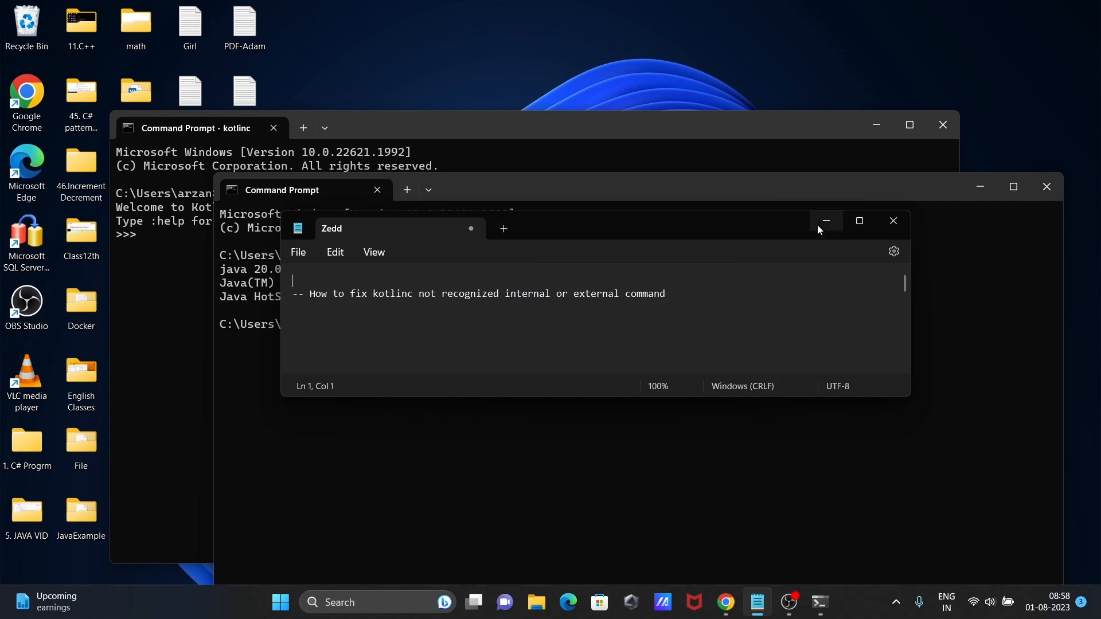
mouse_move(825, 221)
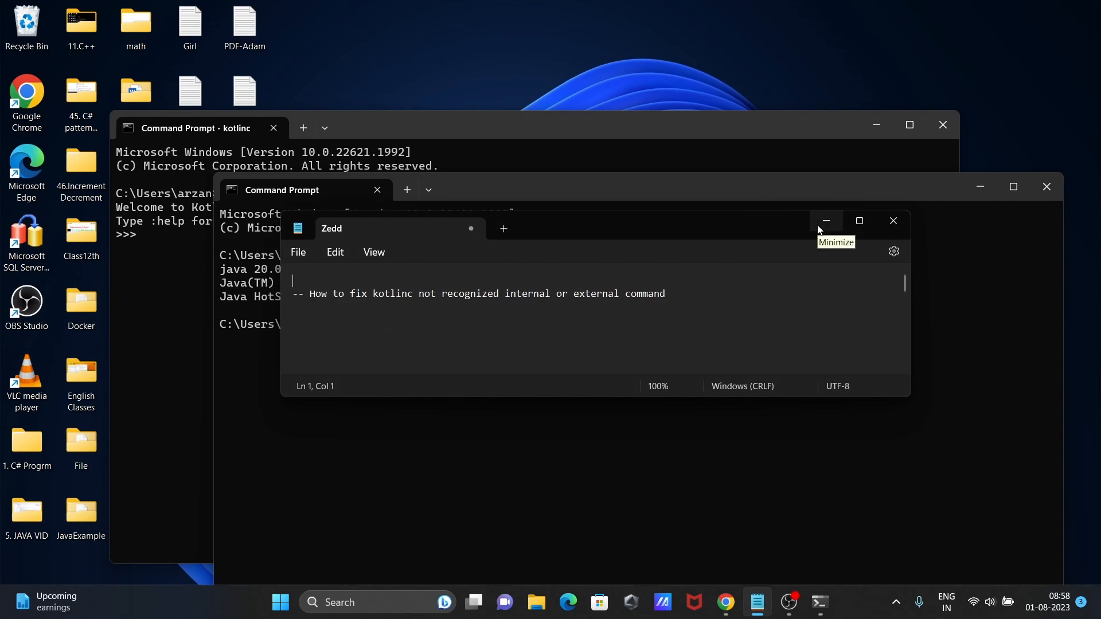